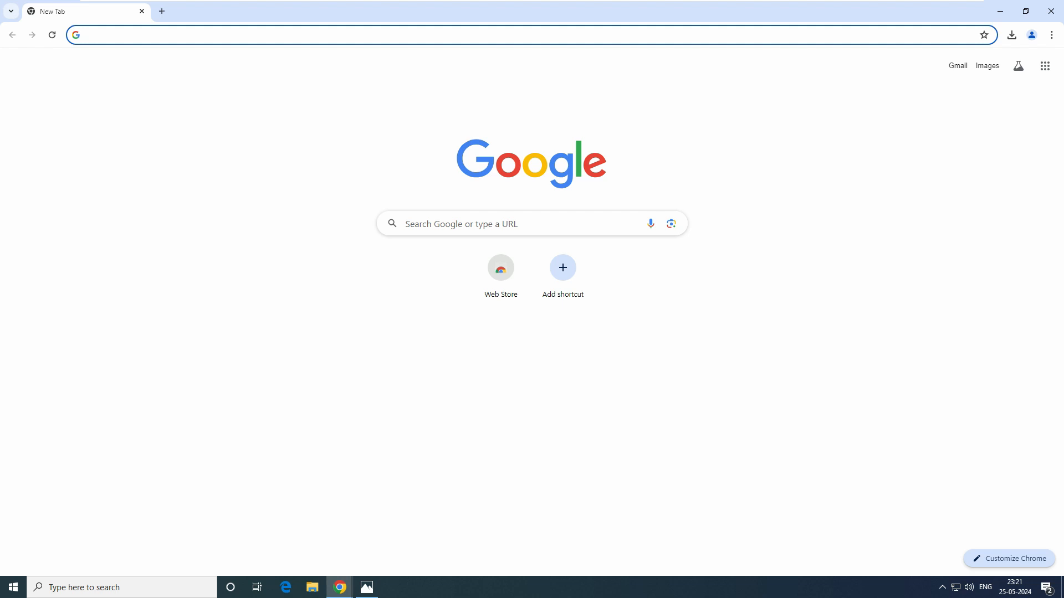
# - Search Google for Cobian Reflector and download version 2.7.10 from cobiansoft.com
pyautogui.write('Cobian Reflector')
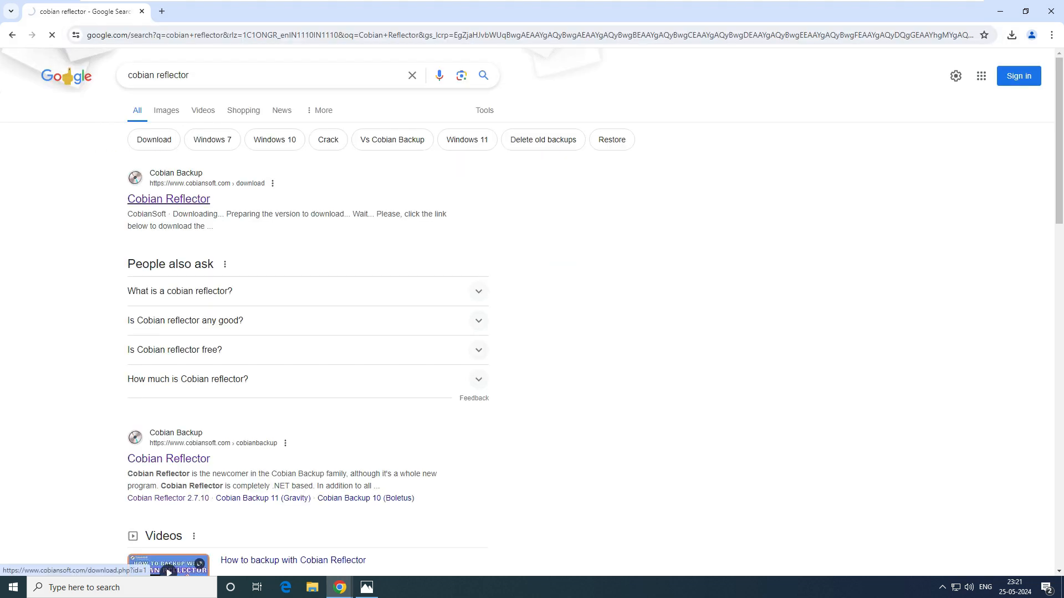
pyautogui.click(169, 199)
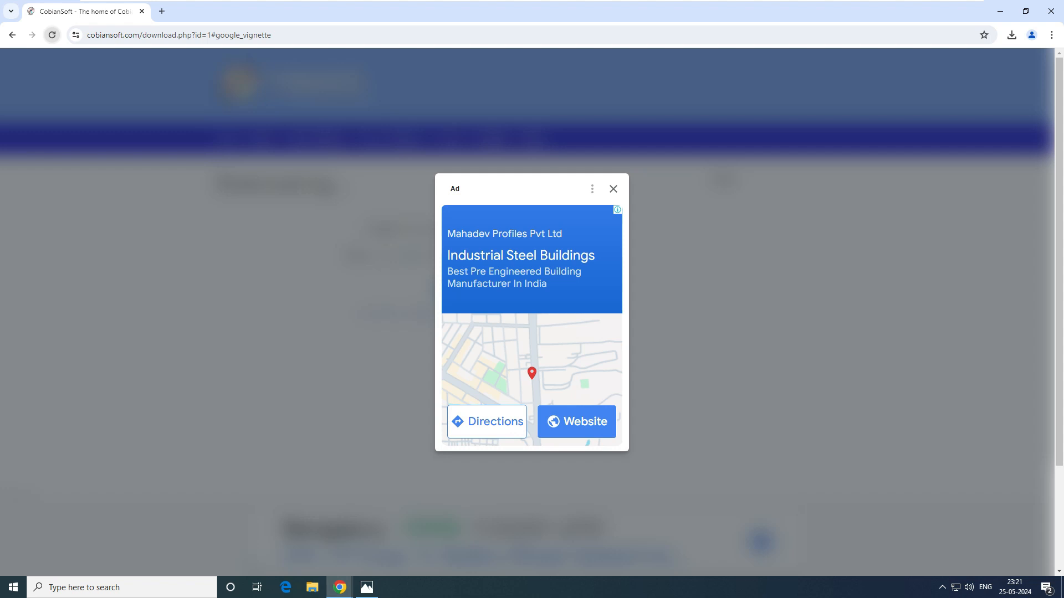
pyautogui.click(612, 188)
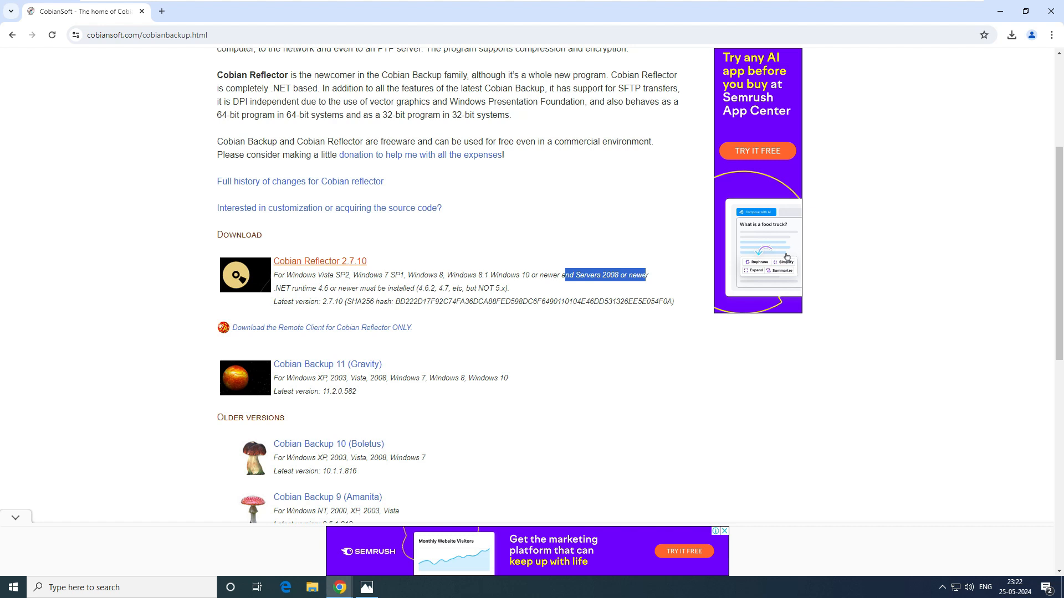
pyautogui.click(319, 260)
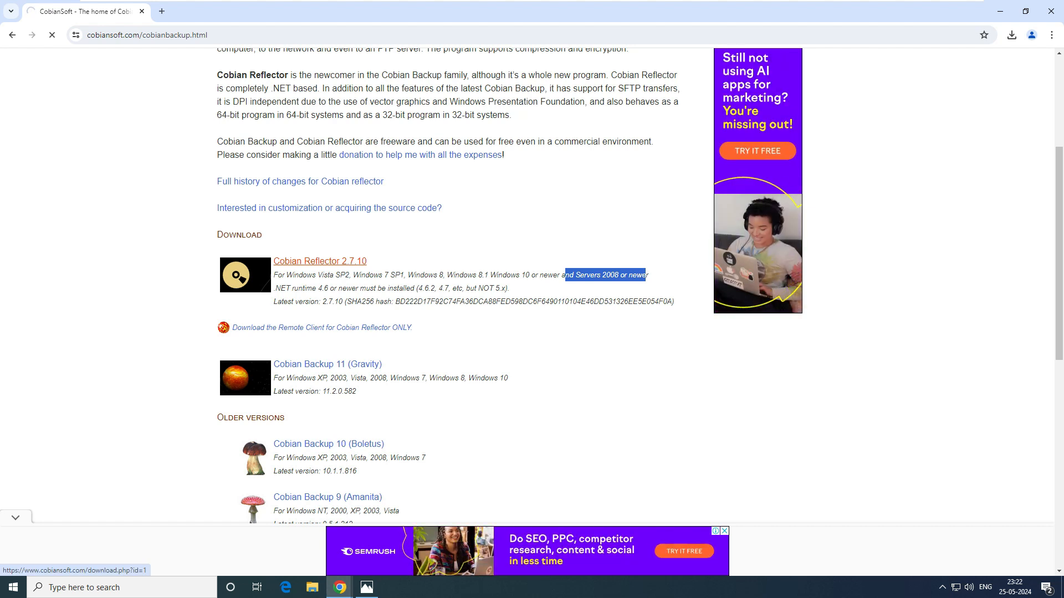
pyautogui.click(320, 261)
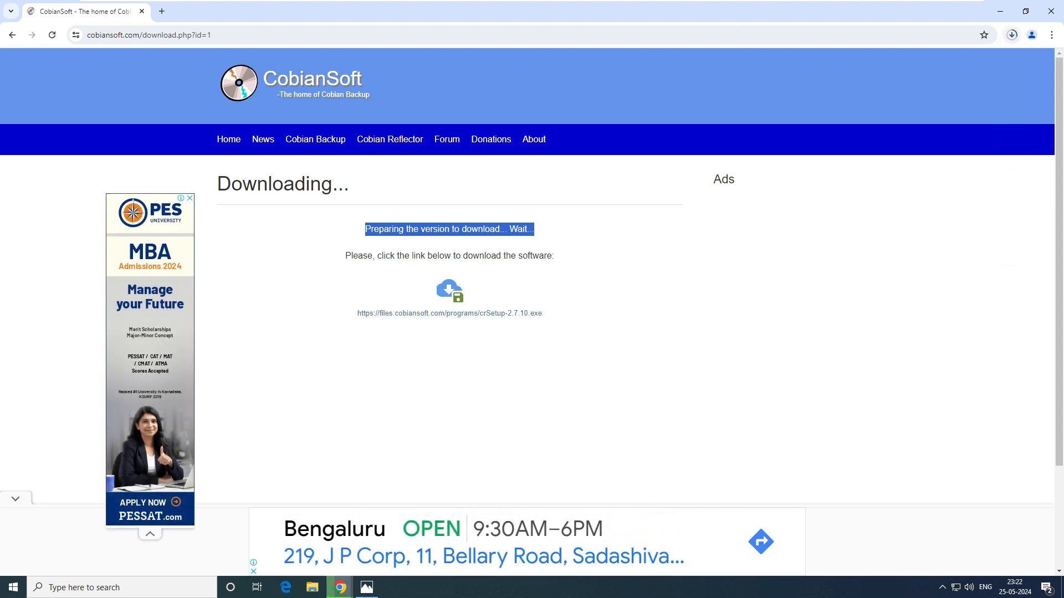
# - Install Cobian Reflector in English to the default folder with autostart for all users
pyautogui.click(1011, 34)
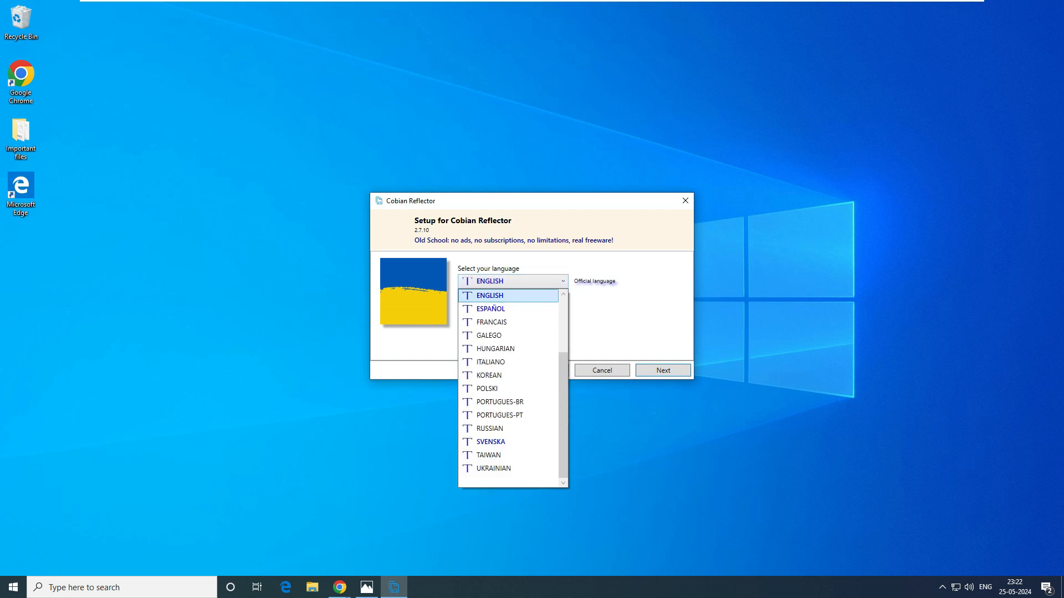
pyautogui.click(489, 295)
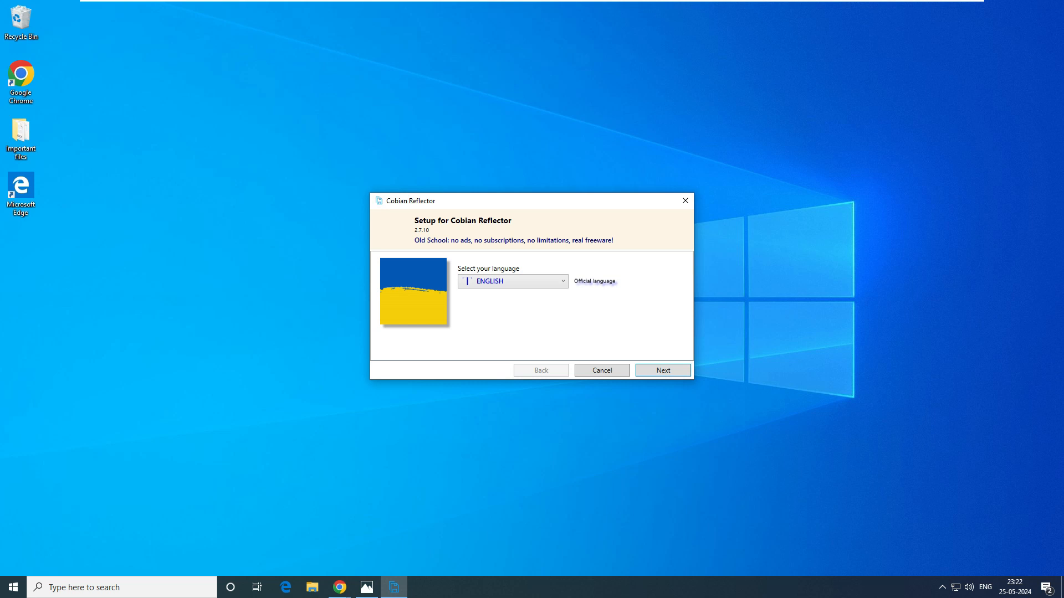
pyautogui.click(561, 281)
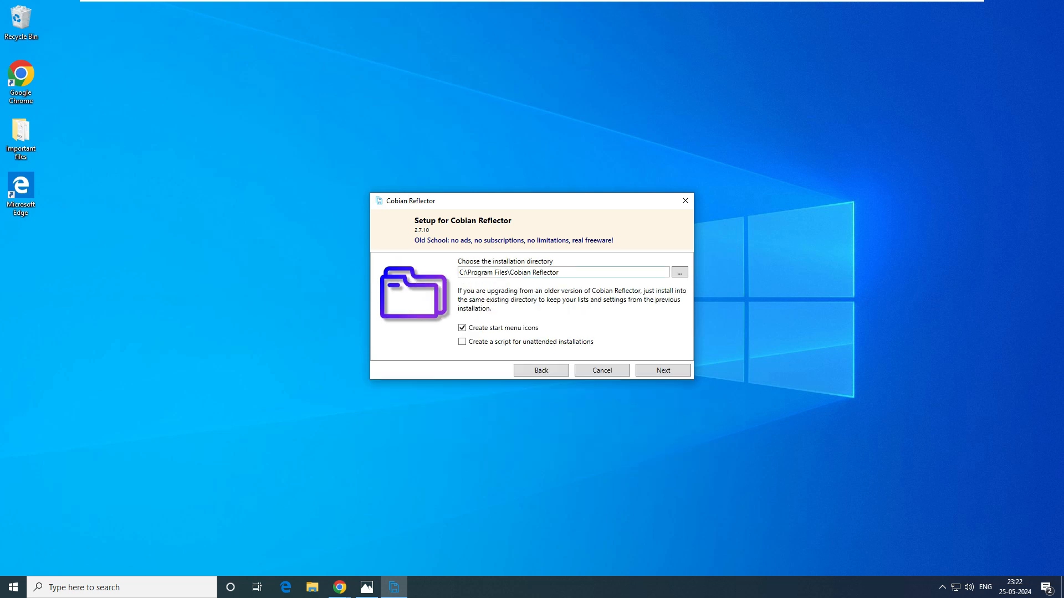
pyautogui.click(562, 272)
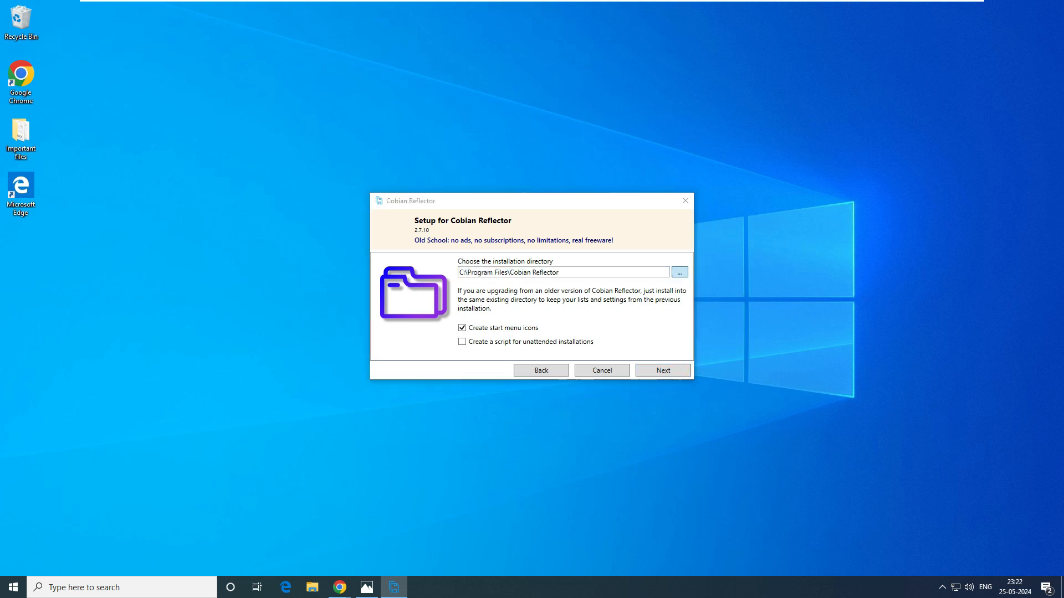
pyautogui.click(662, 370)
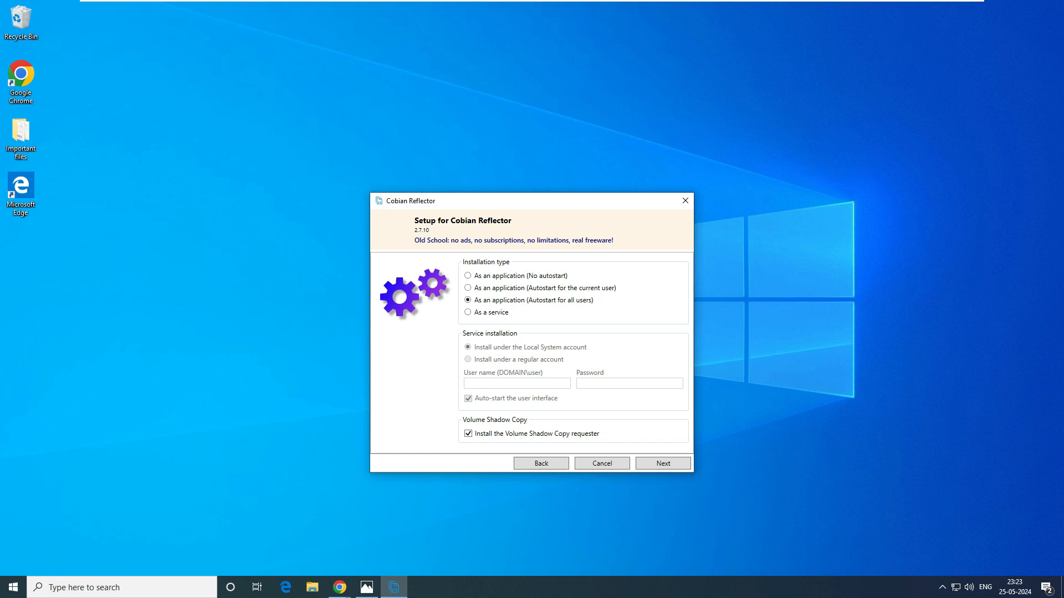
pyautogui.click(661, 463)
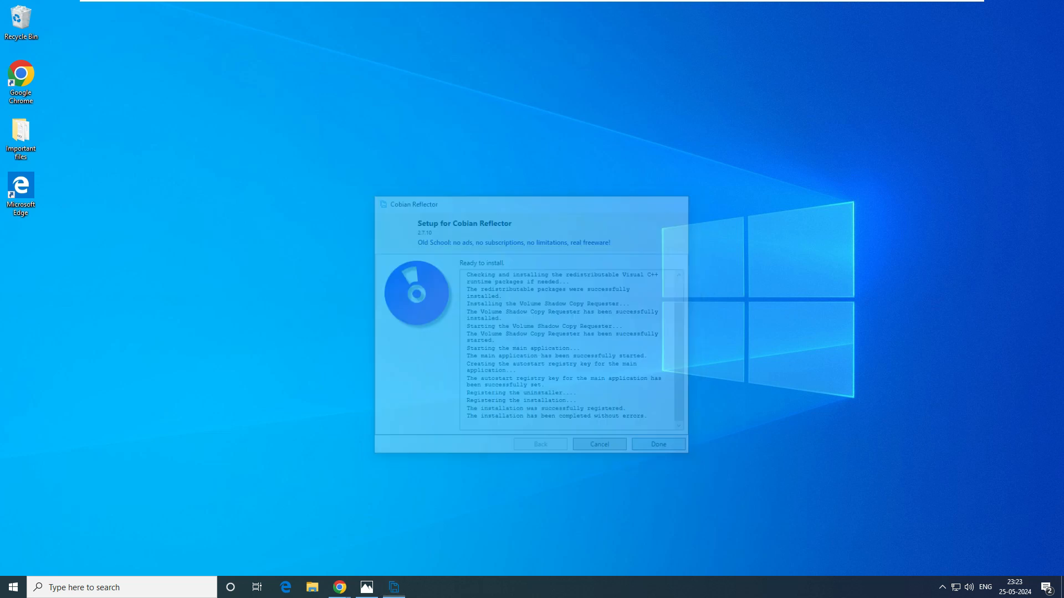
pyautogui.click(656, 444)
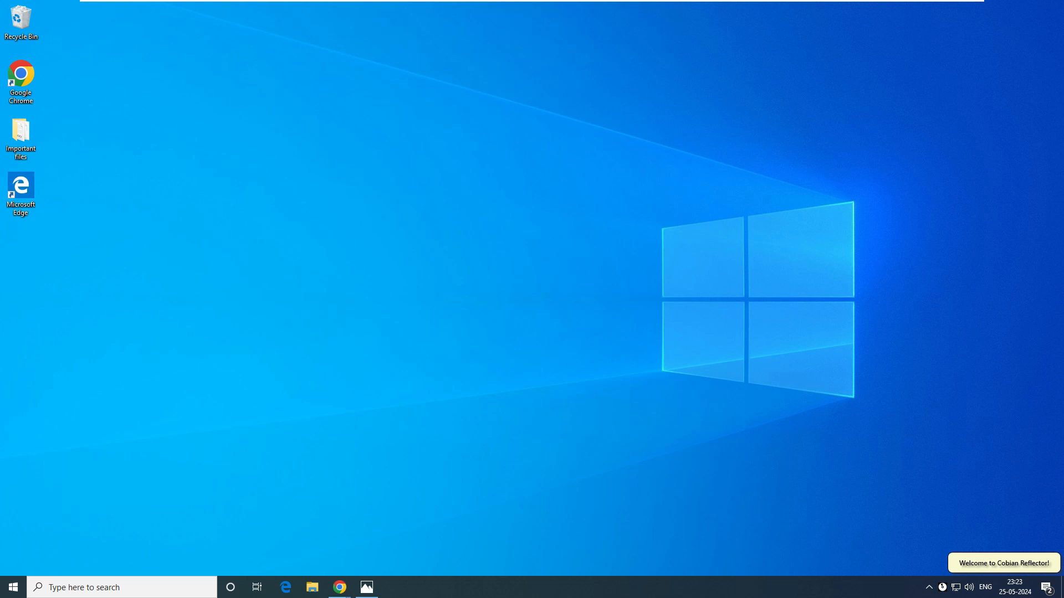
# - Open Cobian Reflector from the tray and glance at the drives in File Explorer
pyautogui.click(392, 587)
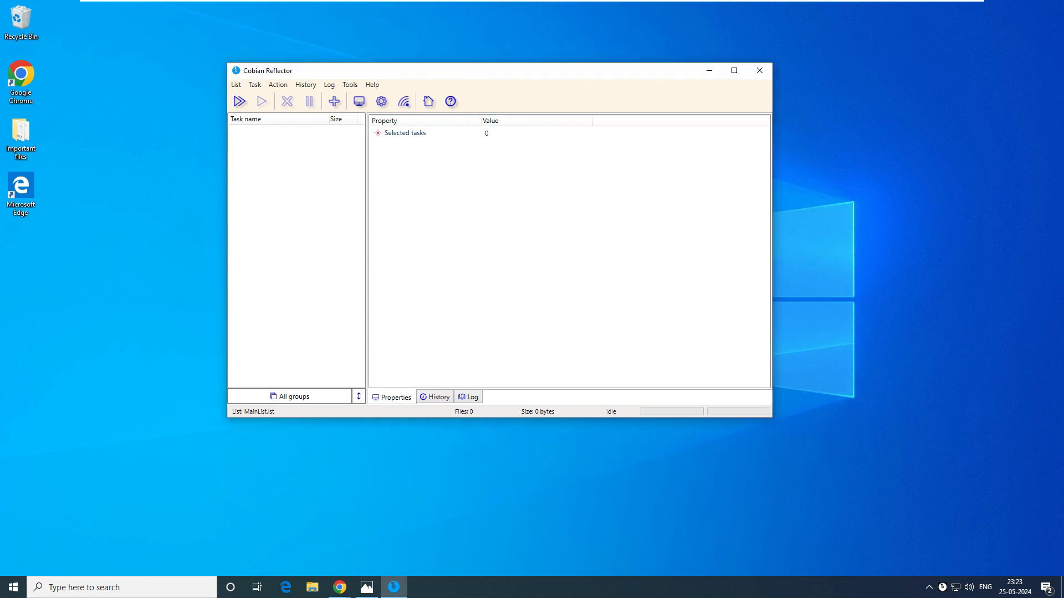
pyautogui.click(311, 587)
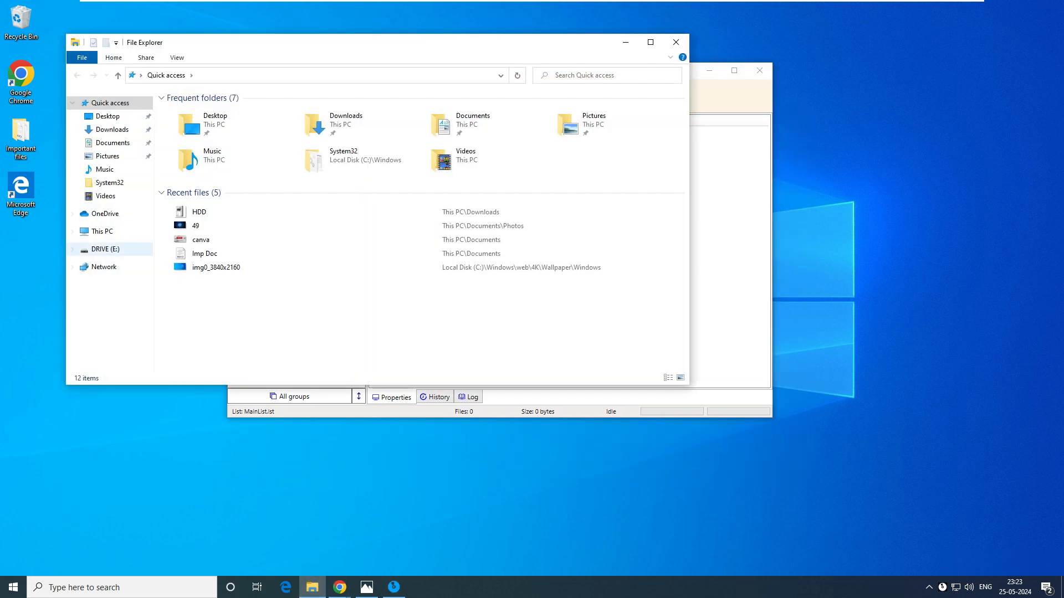
pyautogui.click(102, 248)
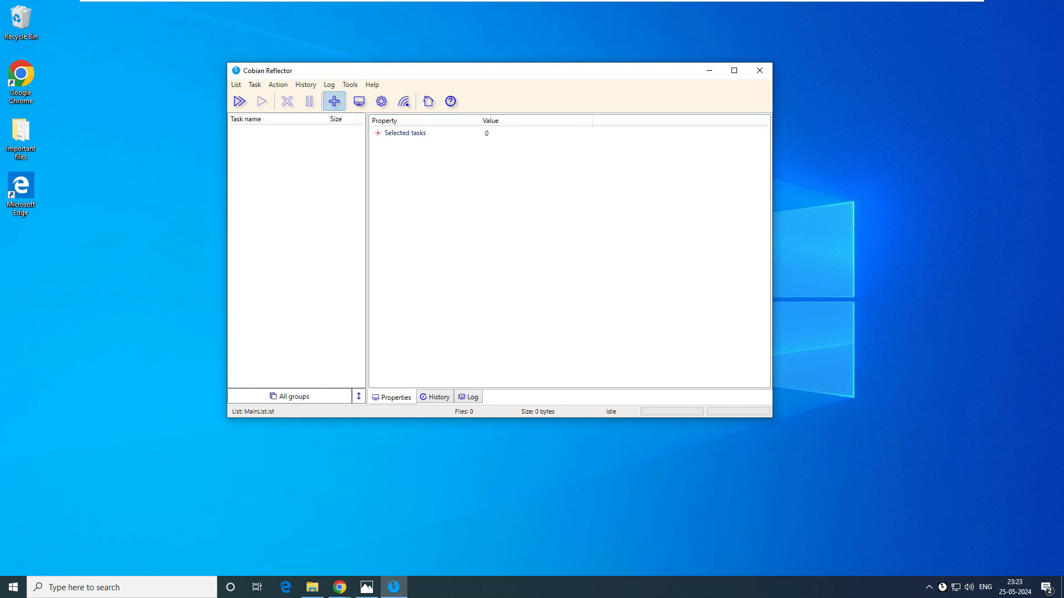
# - Add a new backup task named 'Important files' and go to its Files page
pyautogui.click(333, 100)
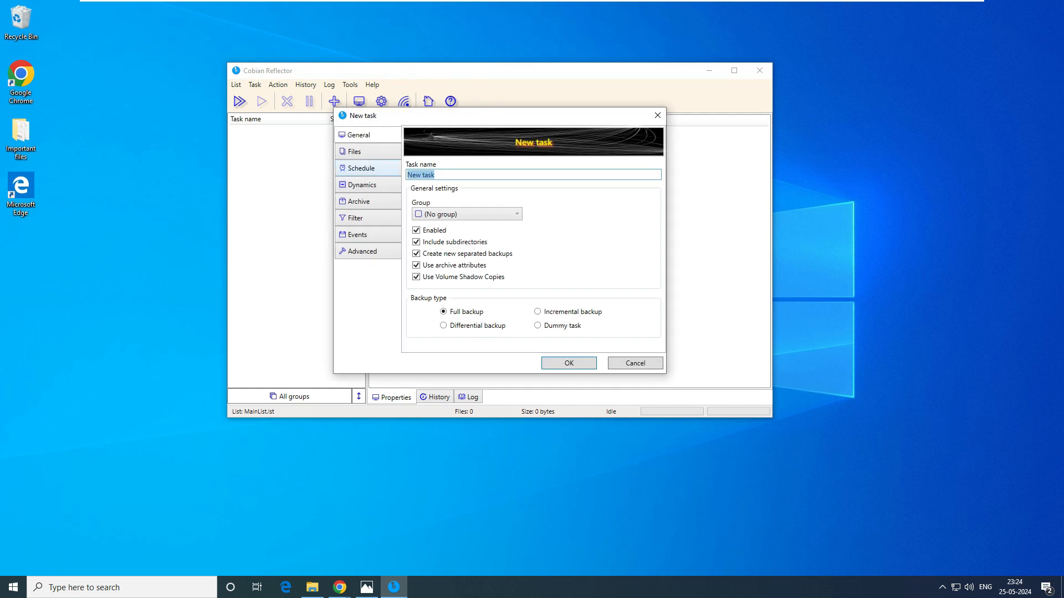
pyautogui.write('Important files')
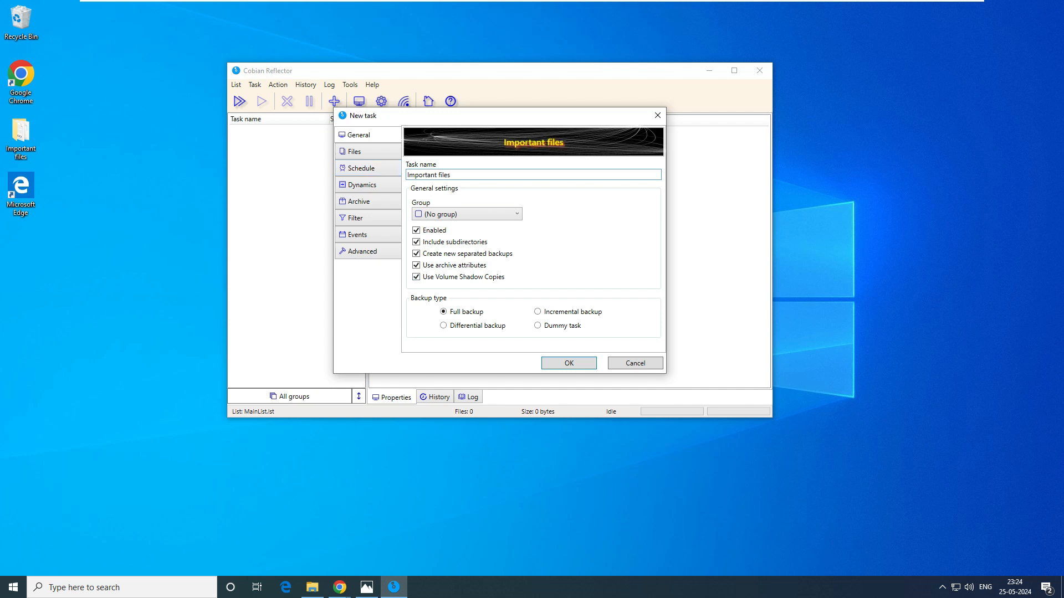
pyautogui.moveTo(538, 312)
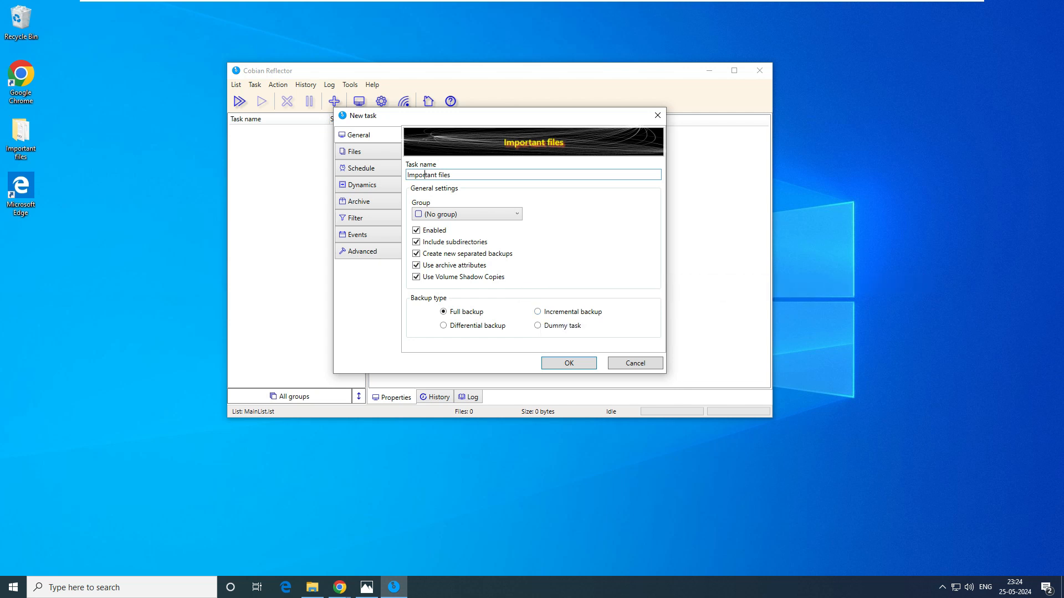
pyautogui.click(352, 151)
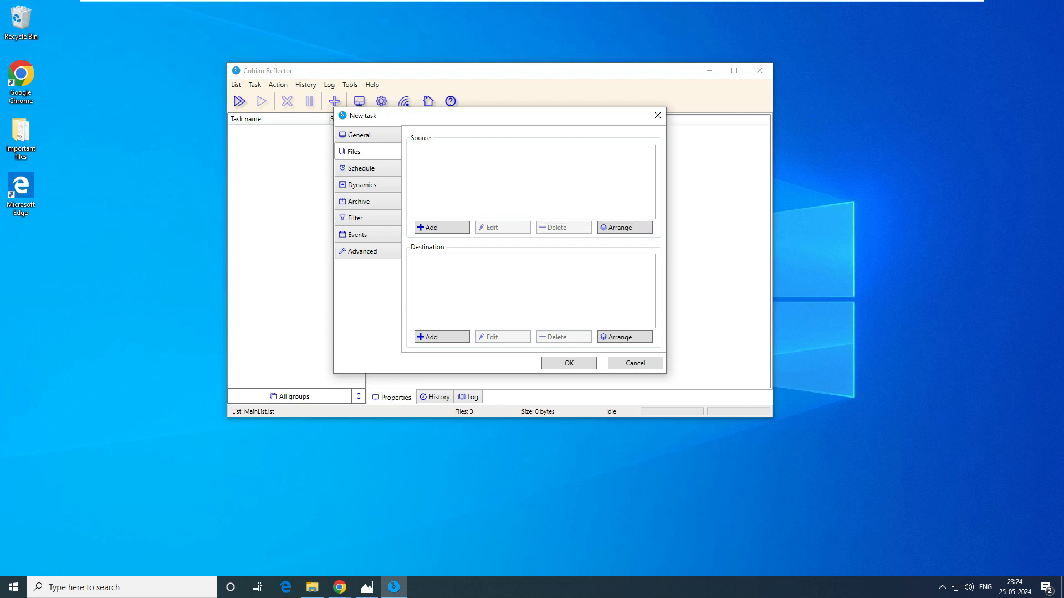
# - Add the Desktop 'Important files' folder as the task's source directory
pyautogui.click(431, 227)
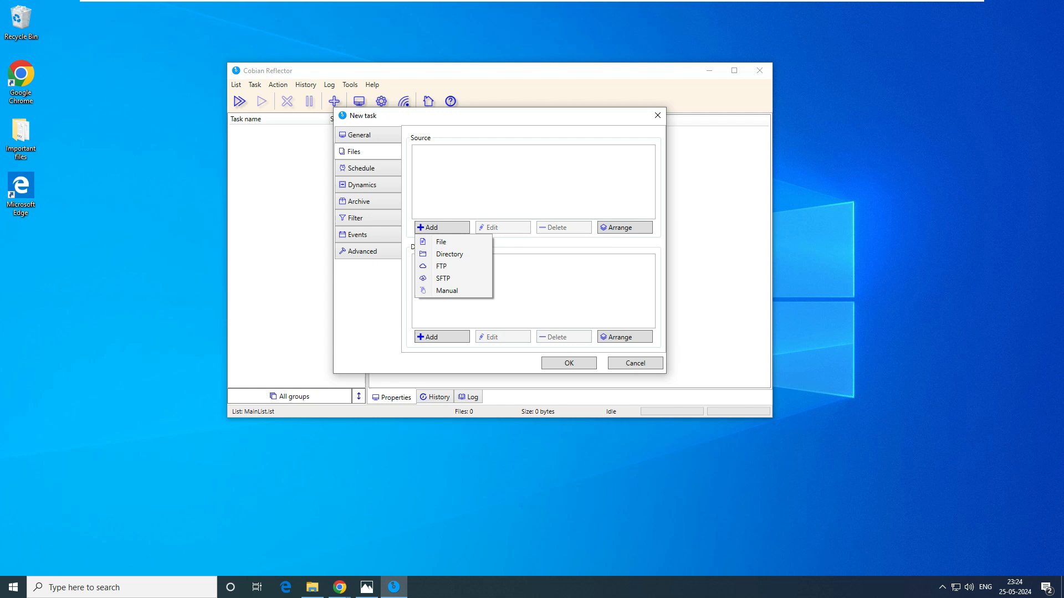
pyautogui.click(449, 254)
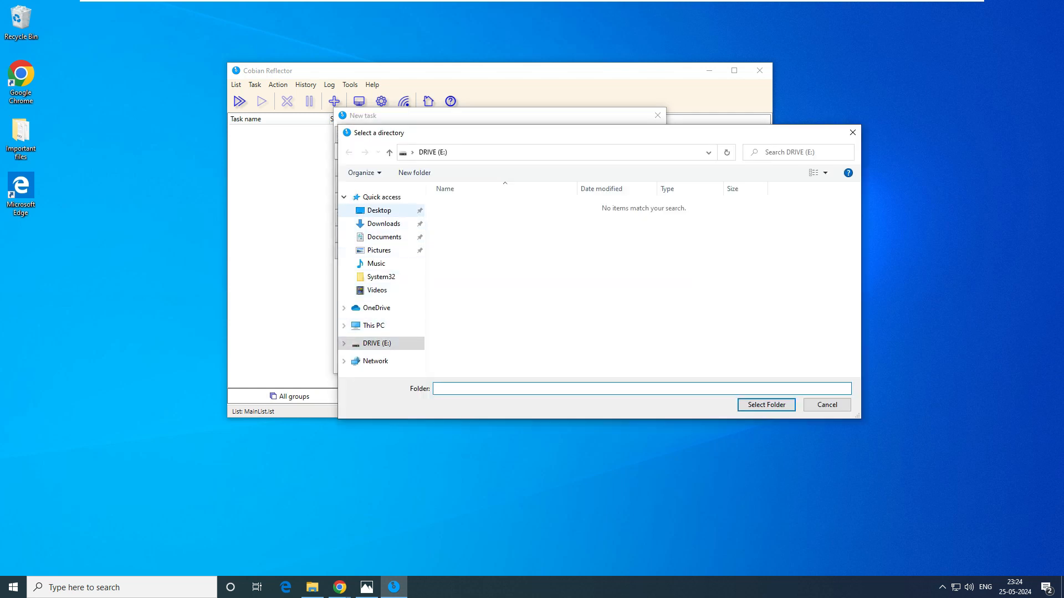
pyautogui.click(378, 210)
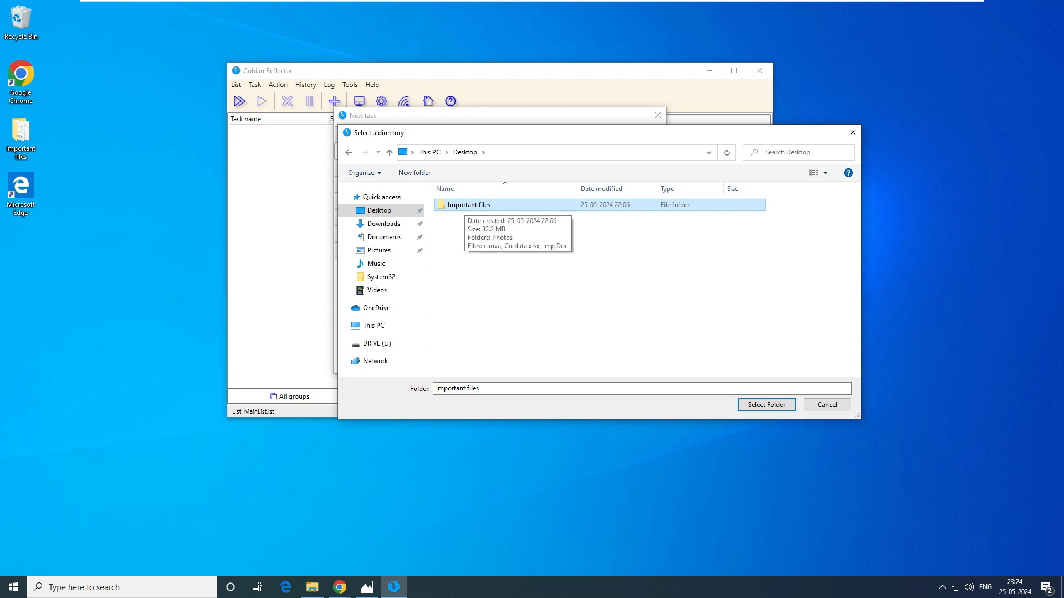
pyautogui.click(764, 405)
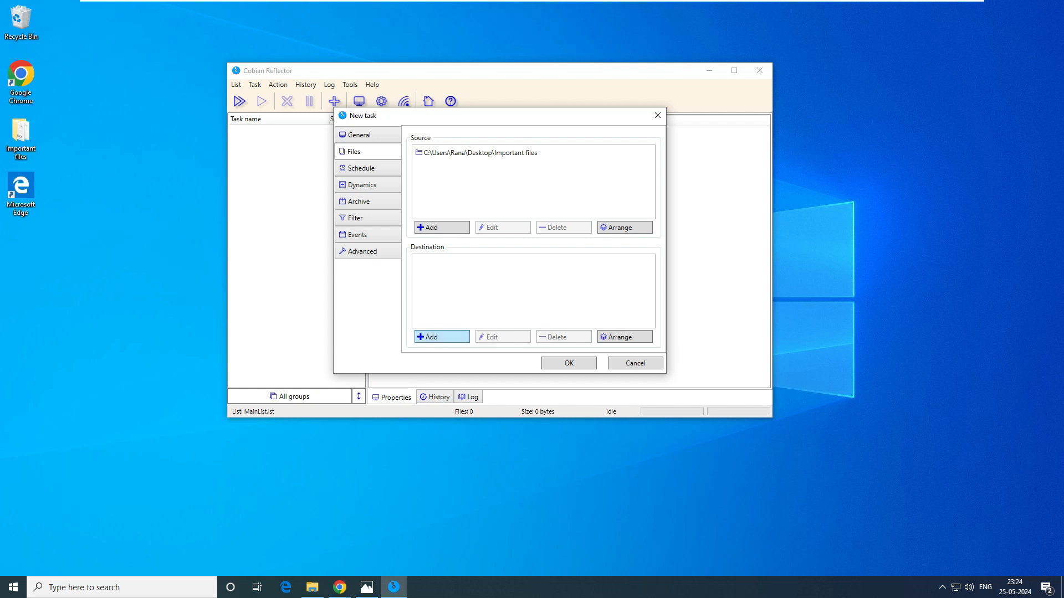
pyautogui.moveTo(432, 336)
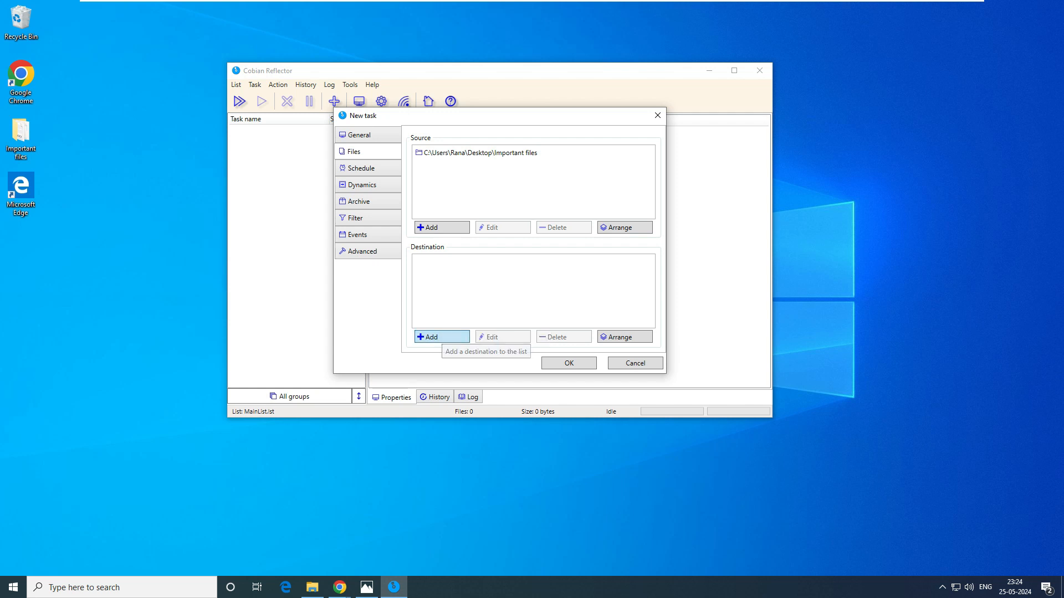
# - Add drive E:\ as the task's destination directory
pyautogui.click(439, 337)
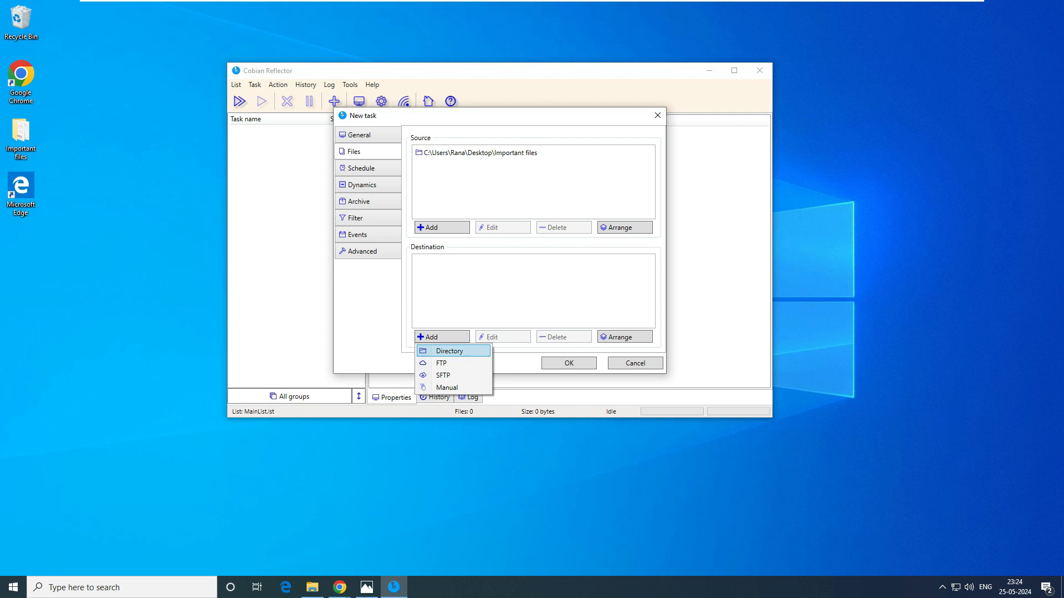
pyautogui.click(448, 351)
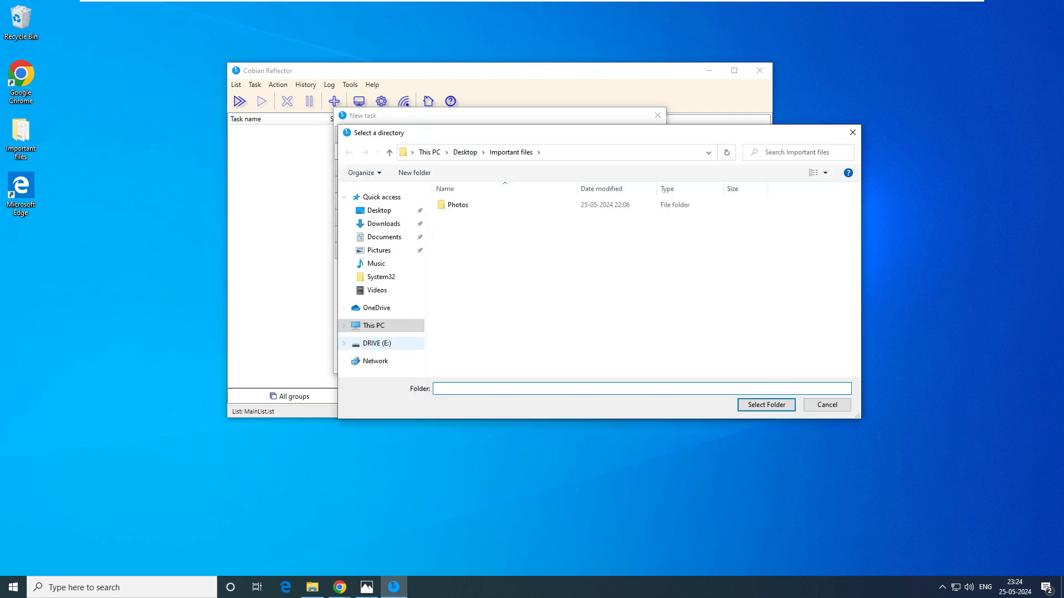
pyautogui.click(374, 343)
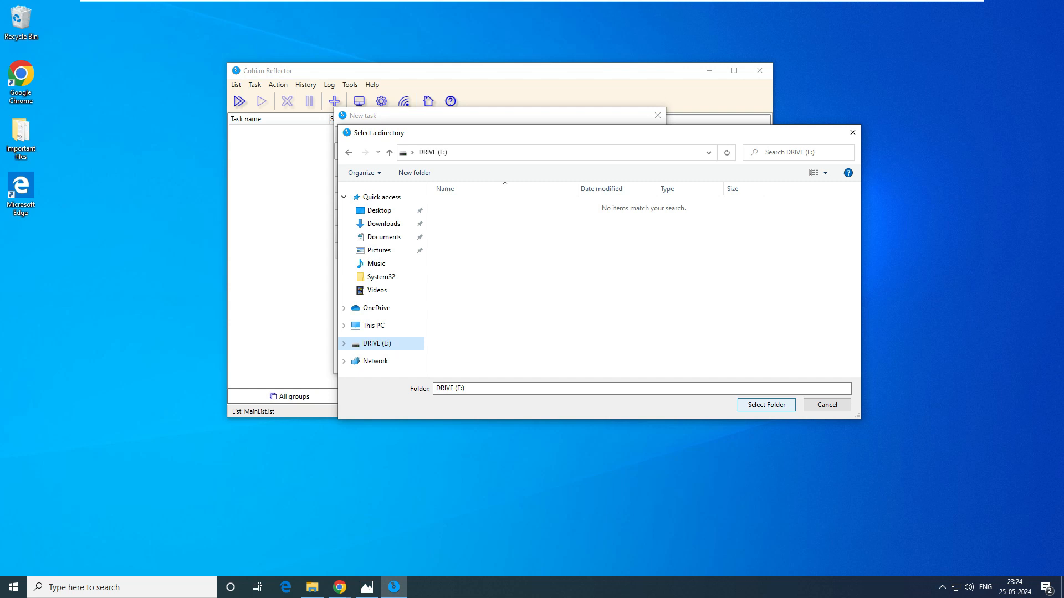
pyautogui.click(765, 404)
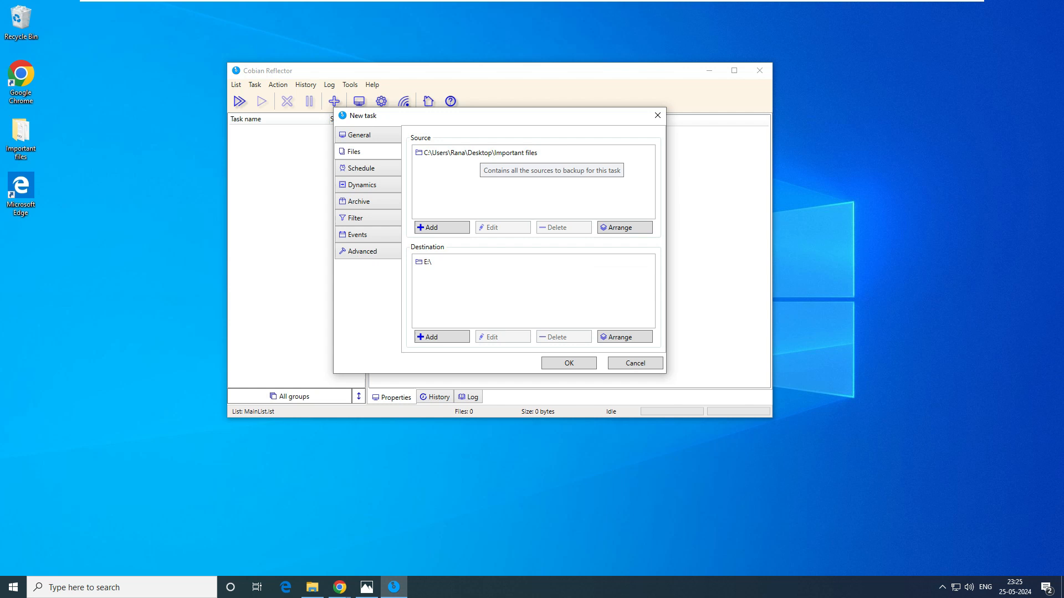
pyautogui.click(432, 227)
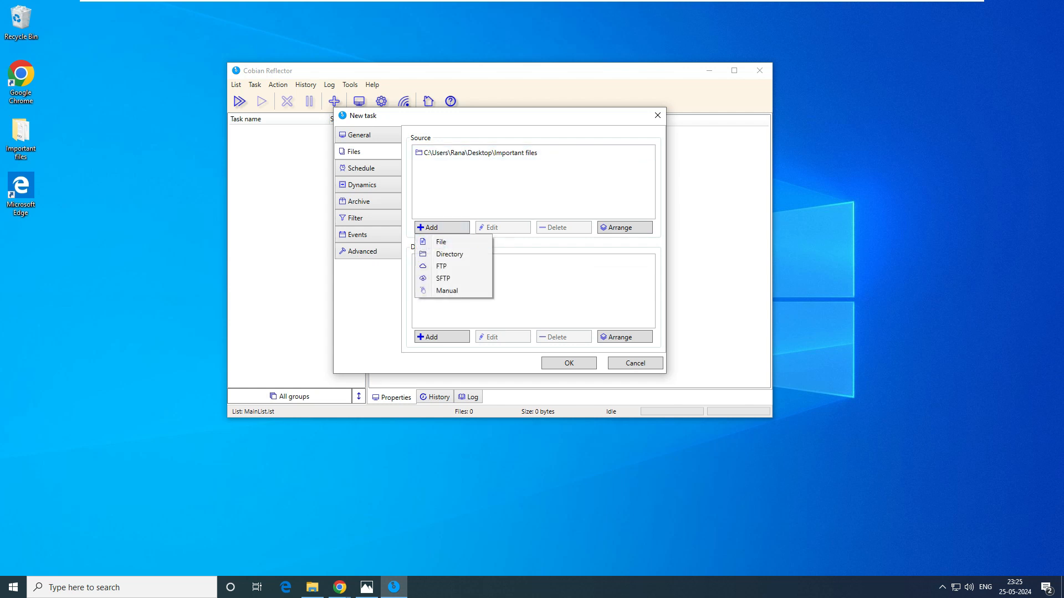
pyautogui.click(449, 254)
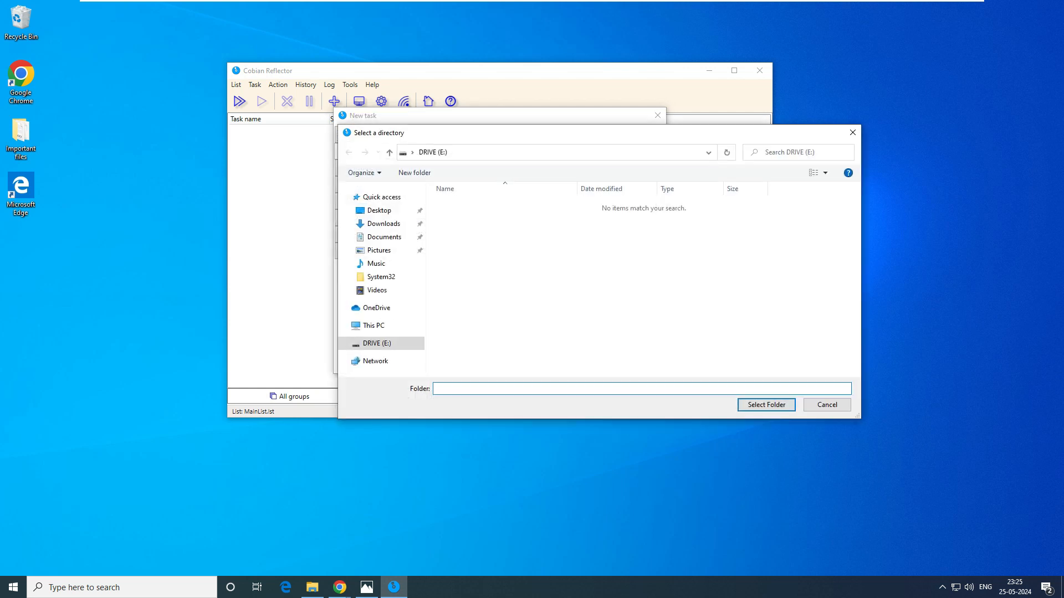
pyautogui.click(766, 405)
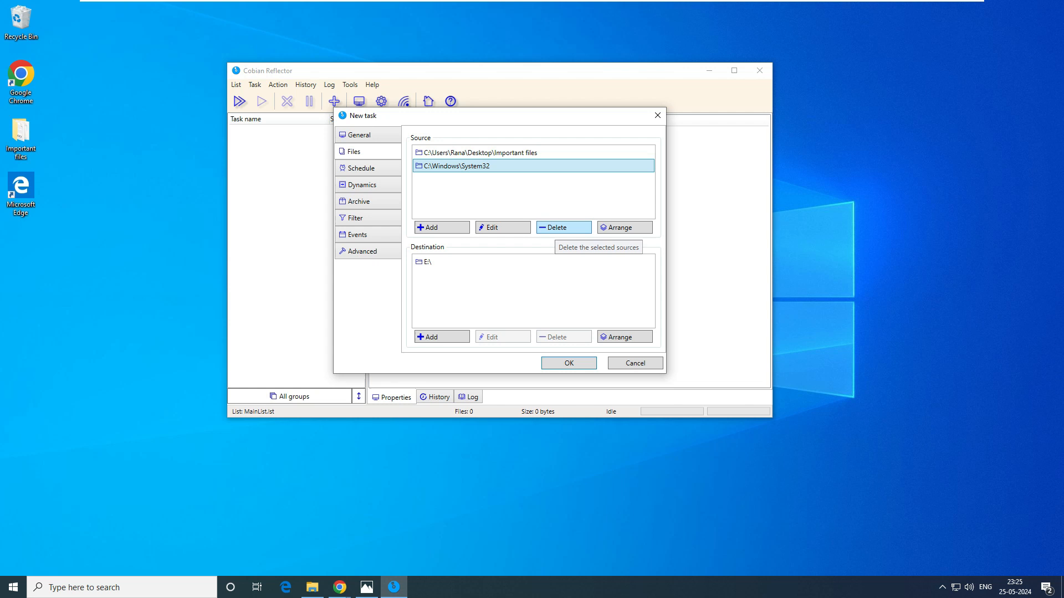
pyautogui.click(562, 228)
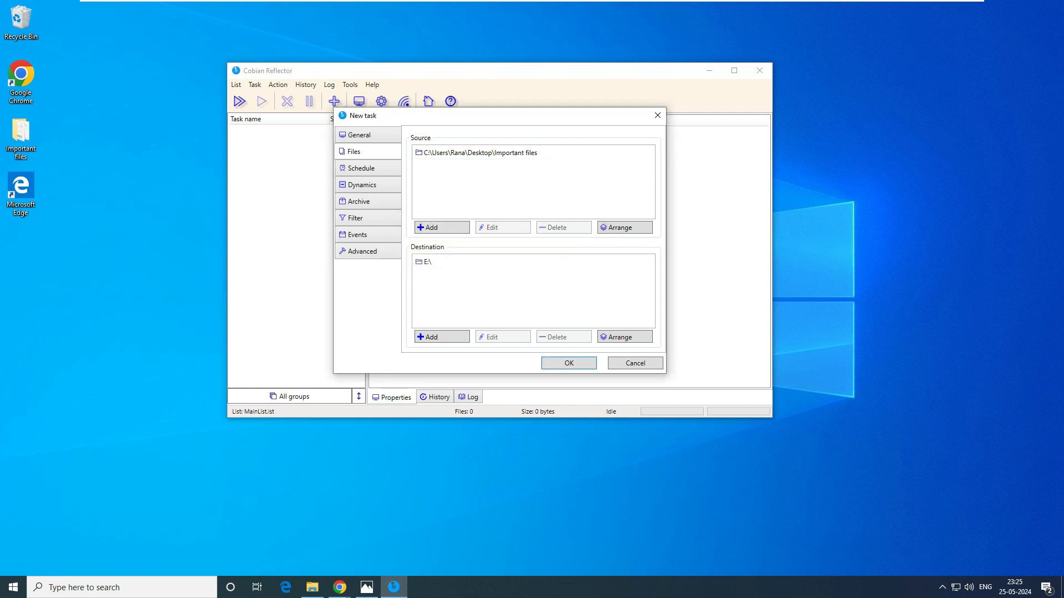
pyautogui.click(359, 168)
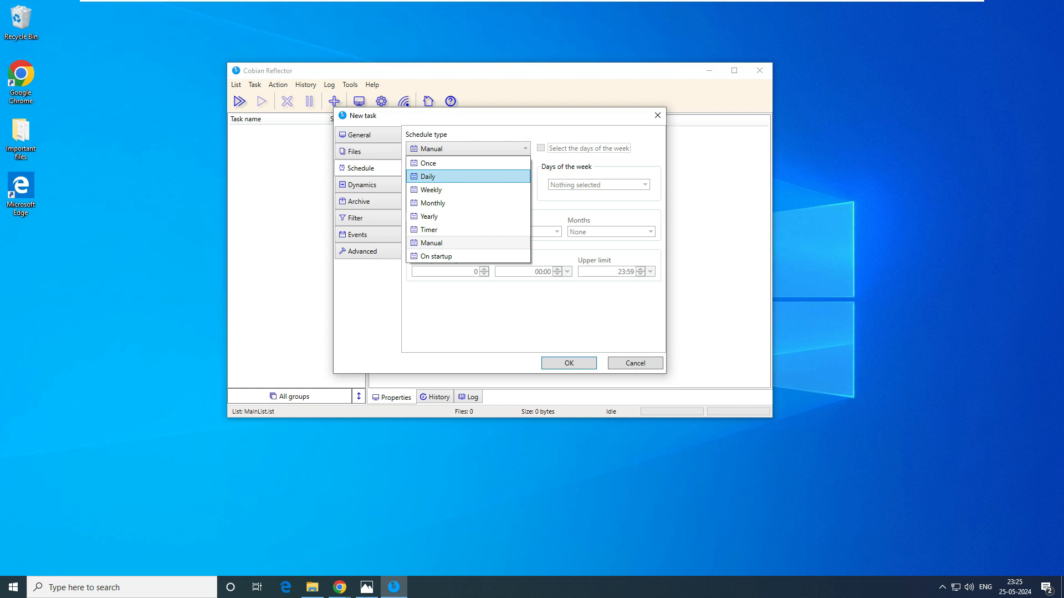
# - Schedule the Important files task to run Daily at 20:30
pyautogui.click(428, 177)
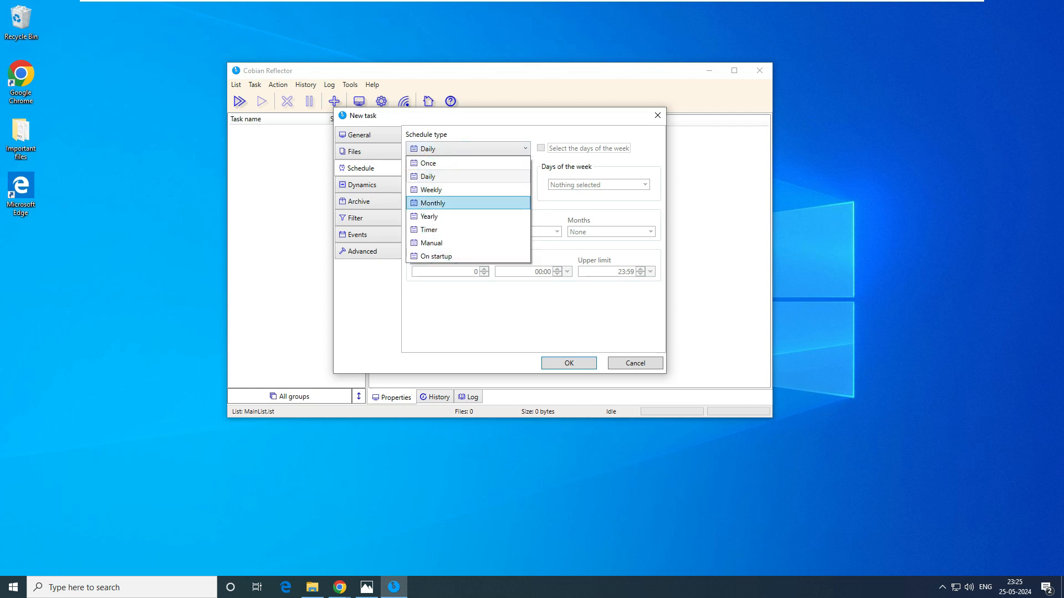
pyautogui.moveTo(428, 176)
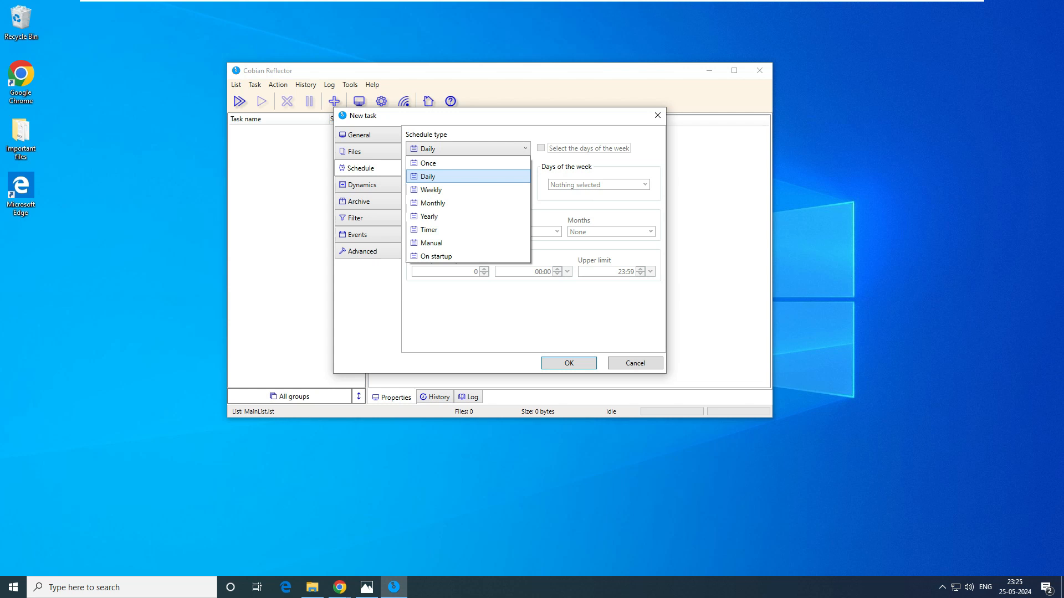
pyautogui.click(428, 176)
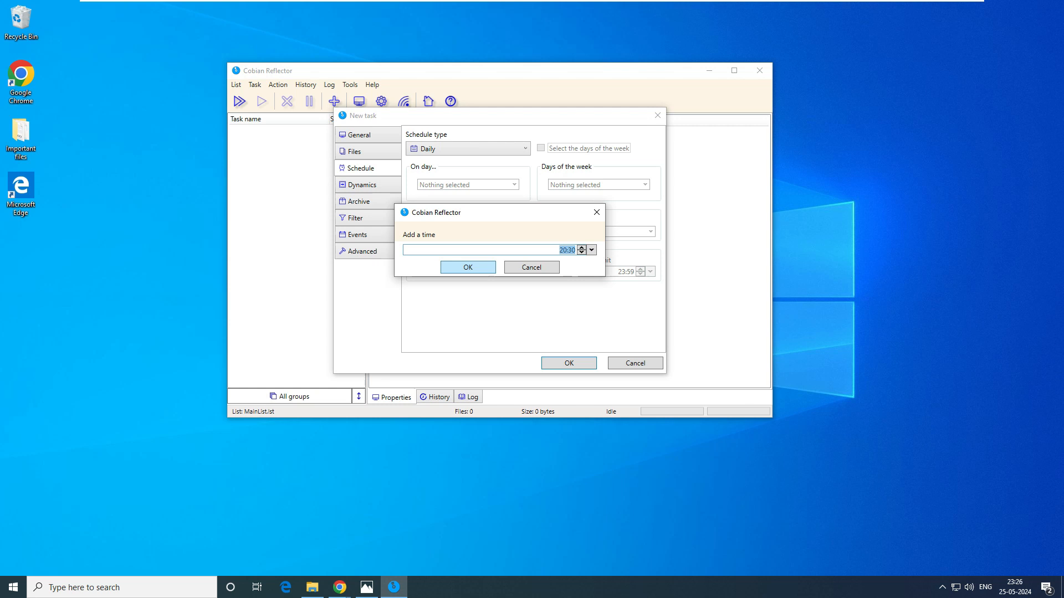
pyautogui.click(467, 267)
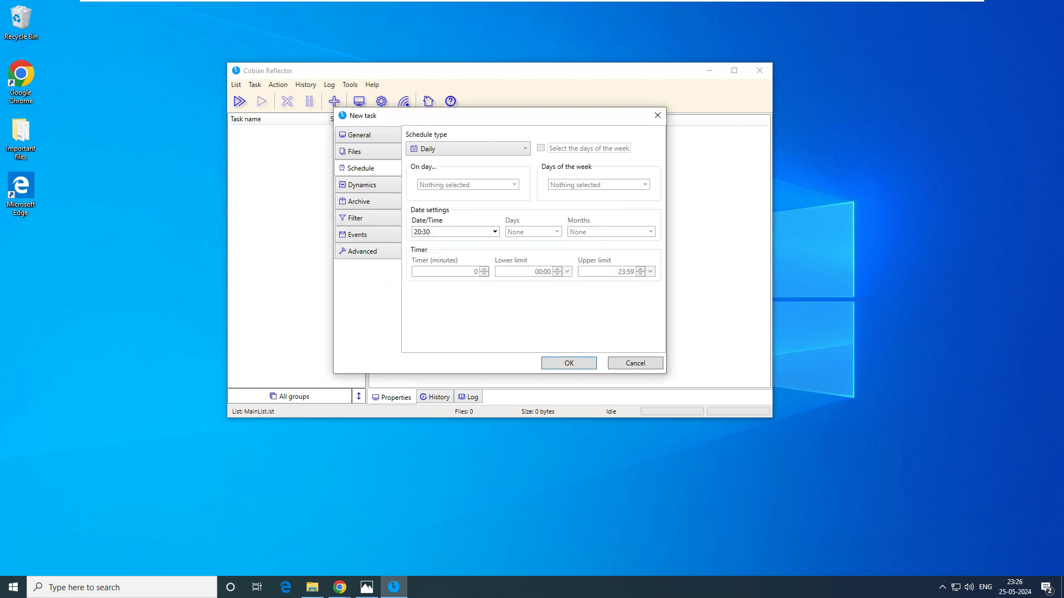
pyautogui.click(362, 184)
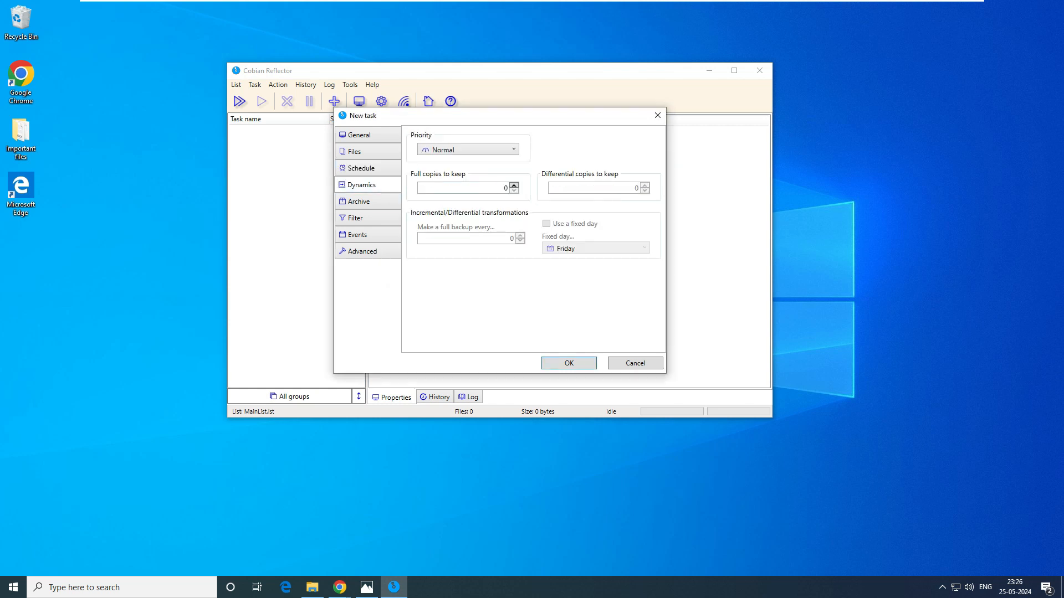
pyautogui.moveTo(467, 149)
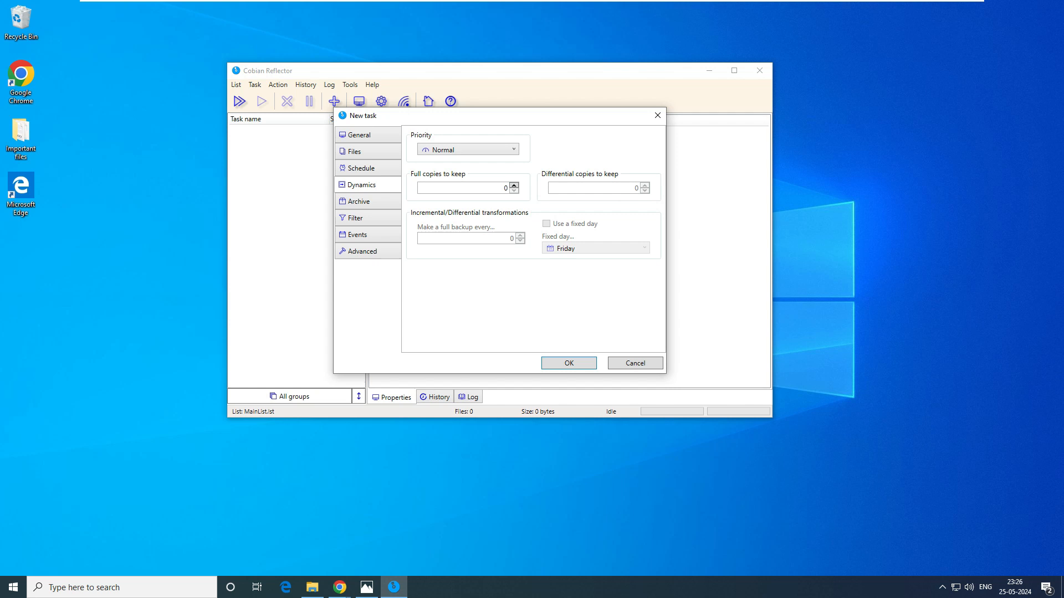
# - Review the copies, archive, filter, advanced and general settings, then save the task
pyautogui.click(514, 185)
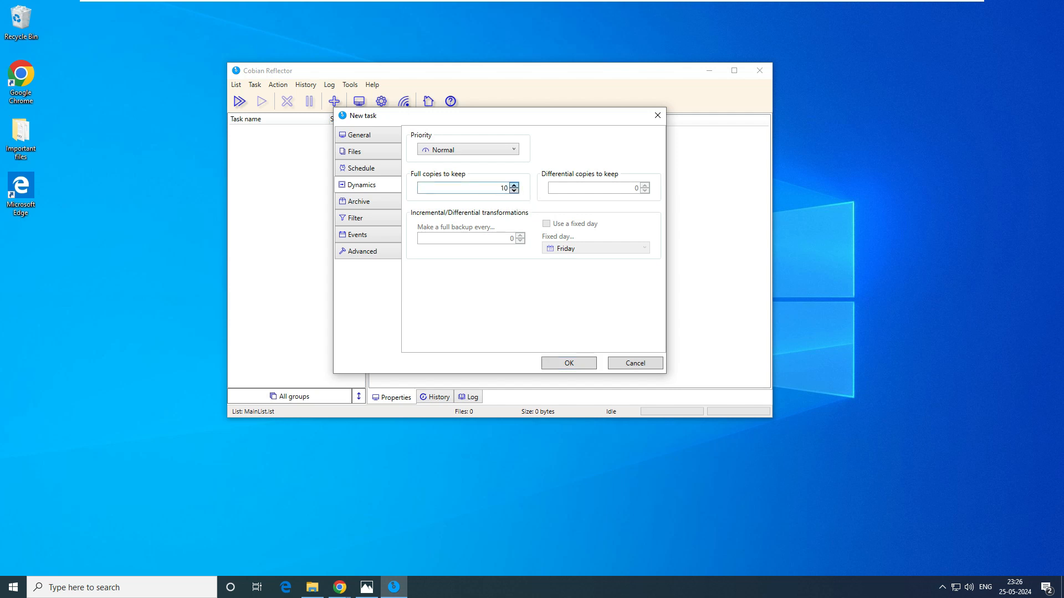
pyautogui.click(357, 200)
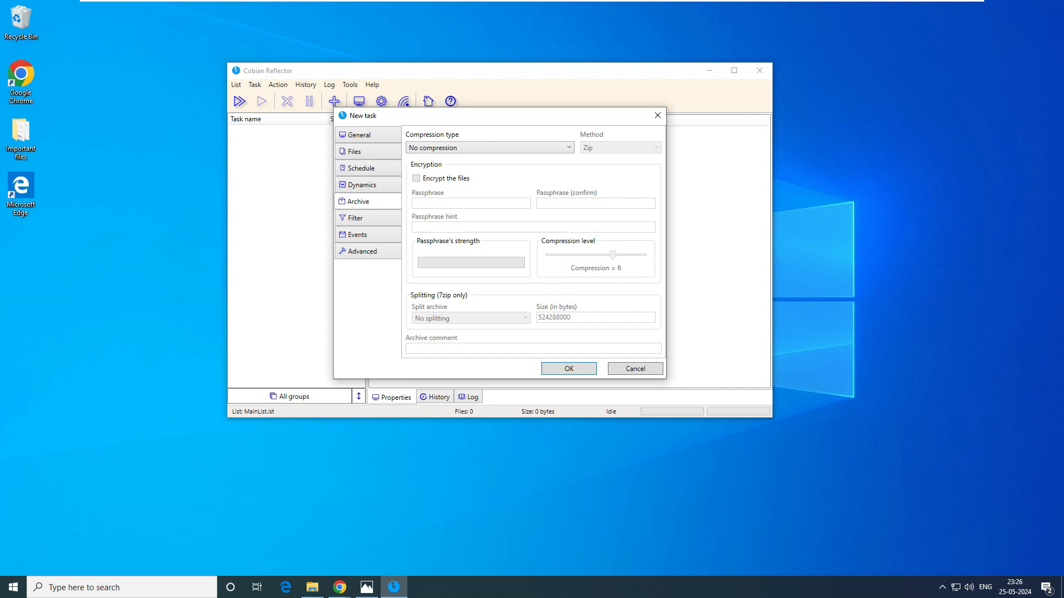
pyautogui.click(357, 234)
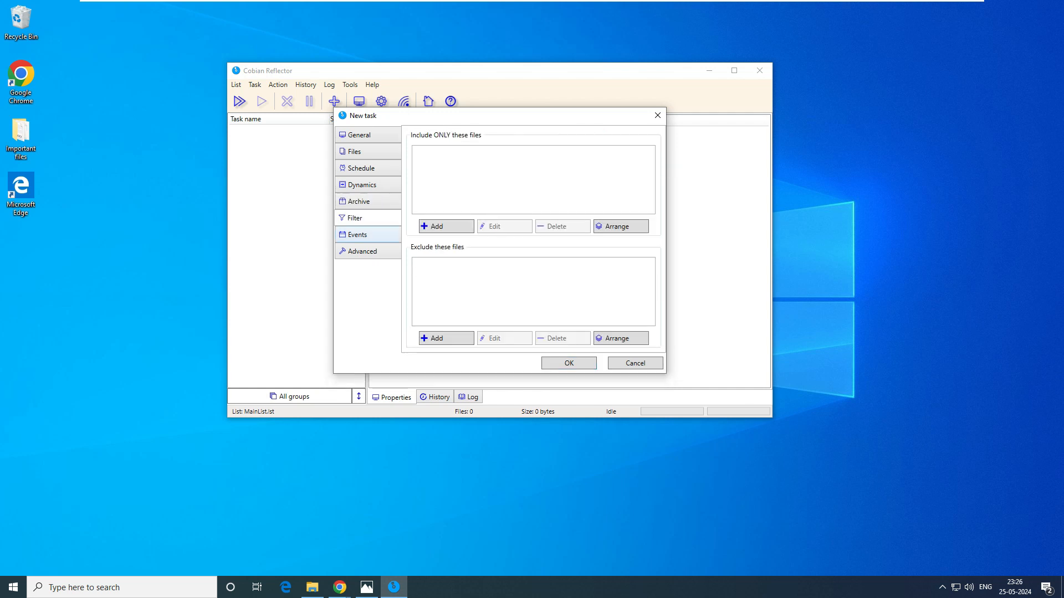
pyautogui.click(359, 201)
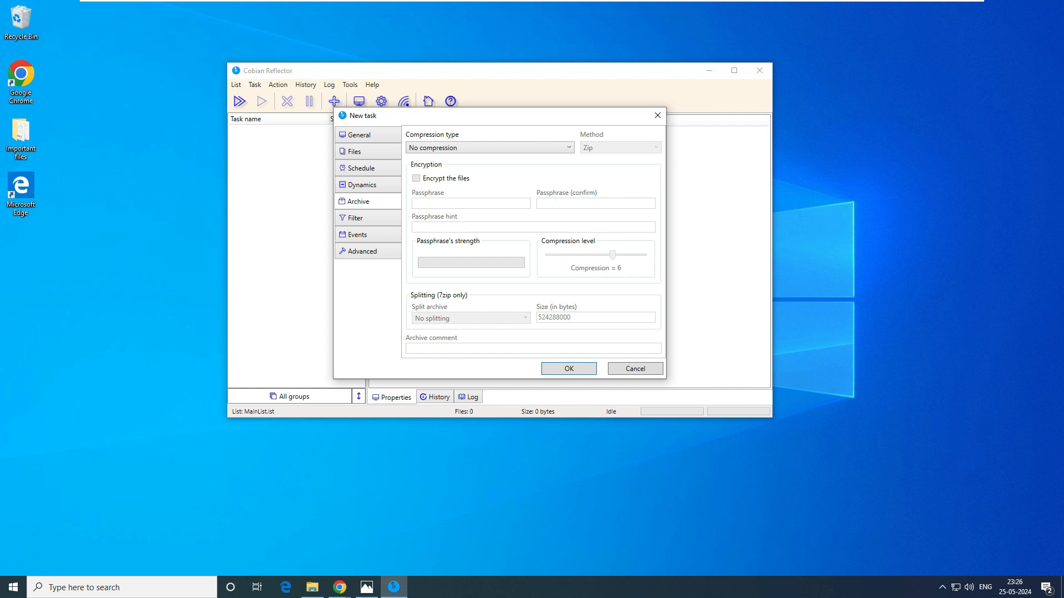
pyautogui.click(351, 152)
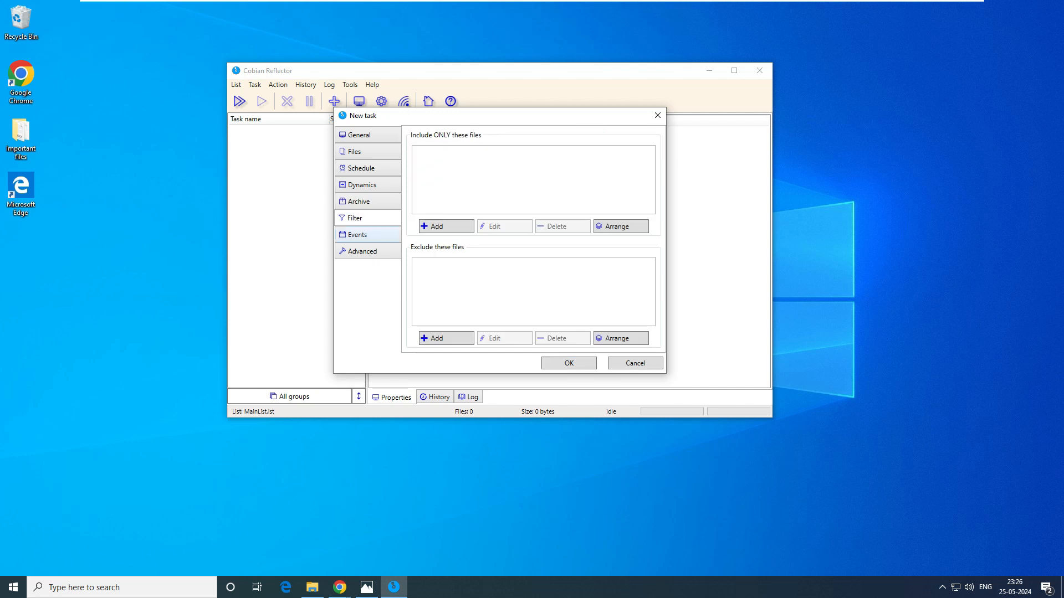
pyautogui.click(361, 251)
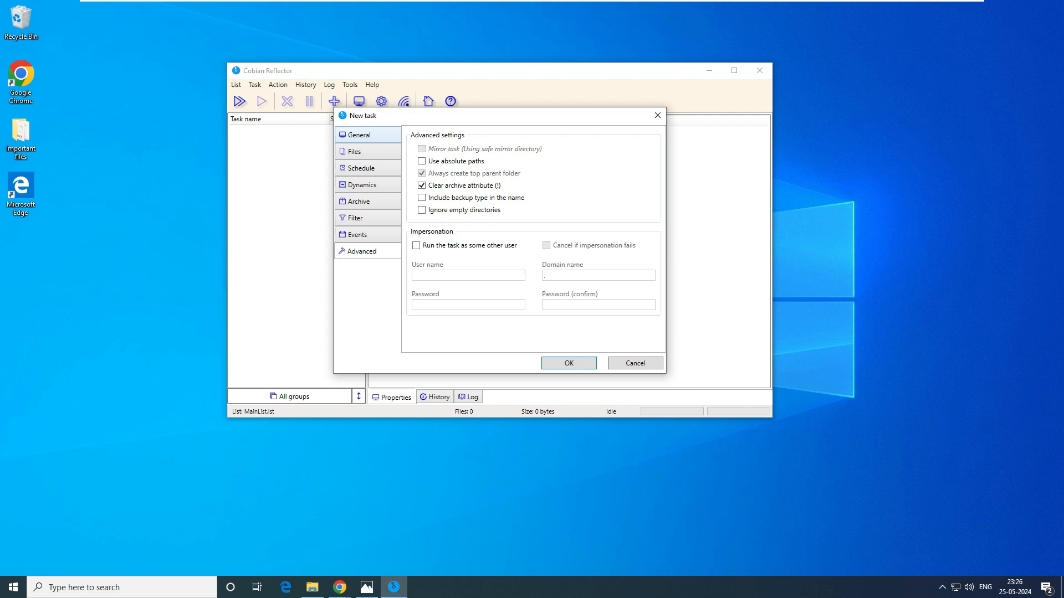
pyautogui.click(357, 134)
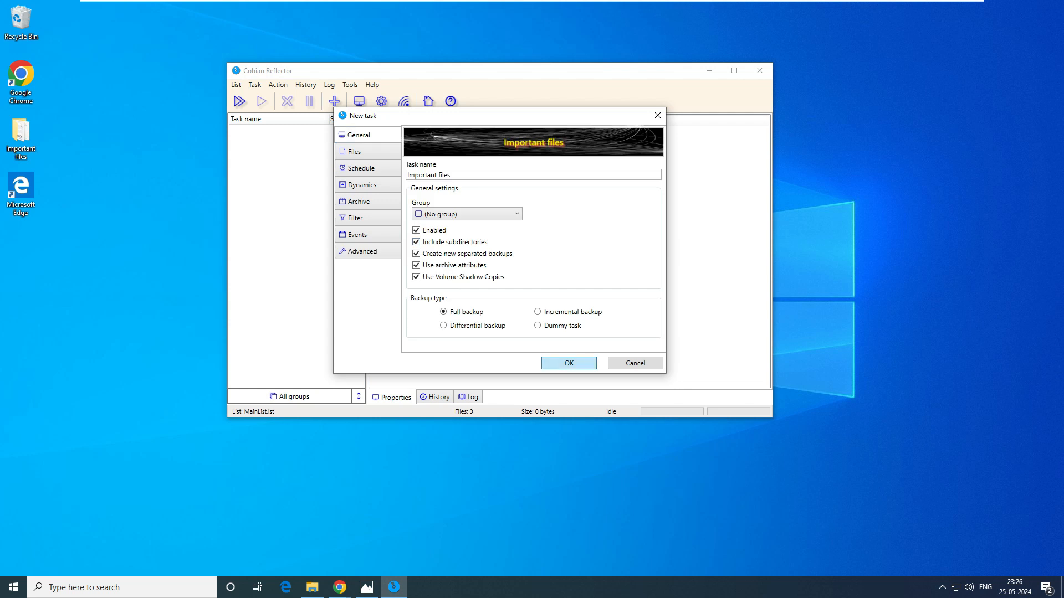
pyautogui.click(568, 363)
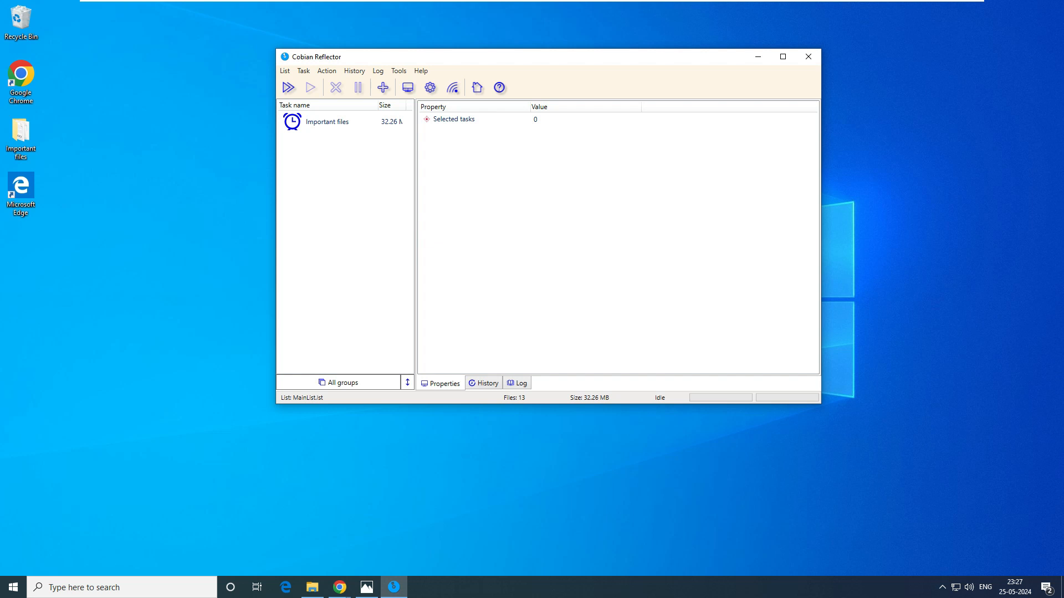
# - Run the Important files task manually via Run selected tasks and confirm
pyautogui.click(327, 121)
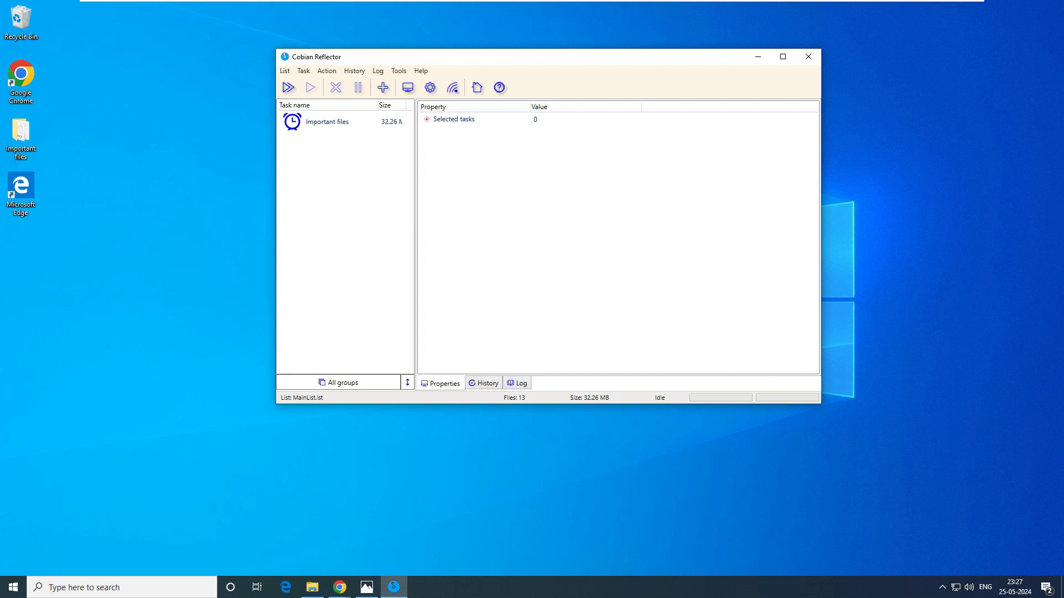
pyautogui.click(327, 121)
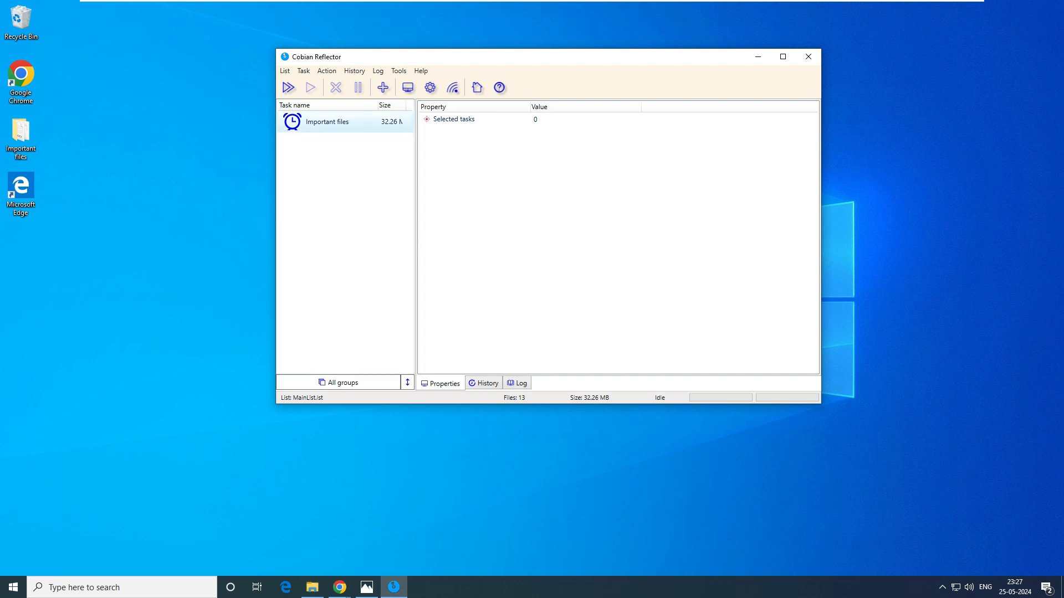
pyautogui.rightClick(326, 121)
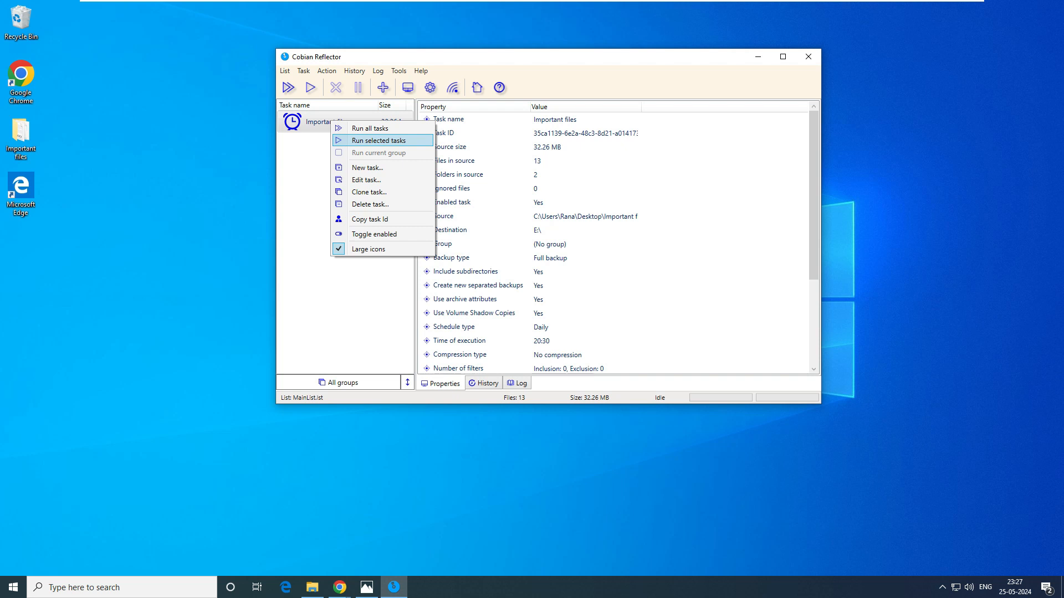
pyautogui.click(379, 139)
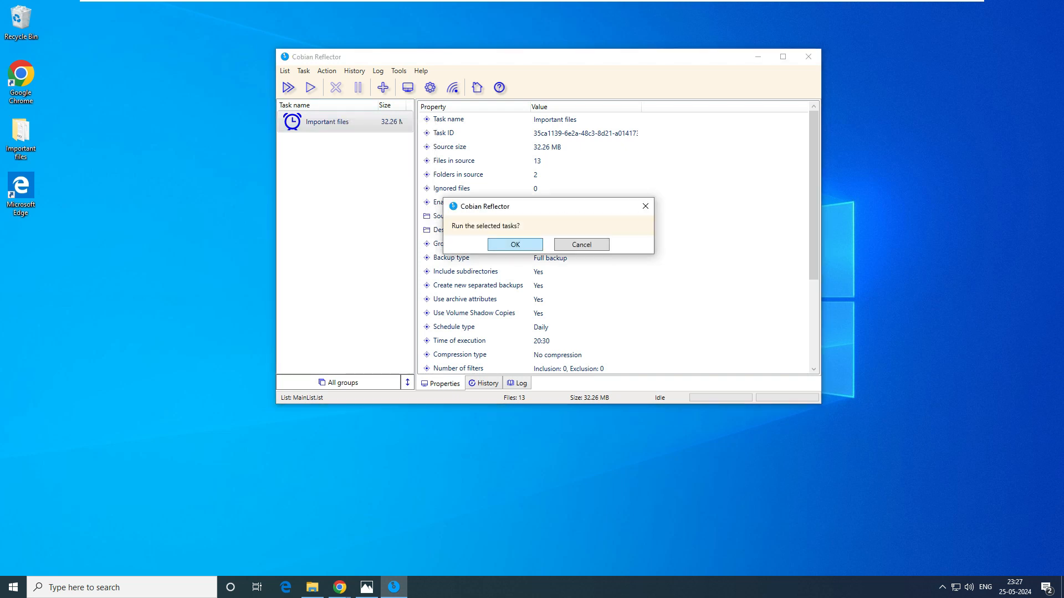
pyautogui.click(513, 244)
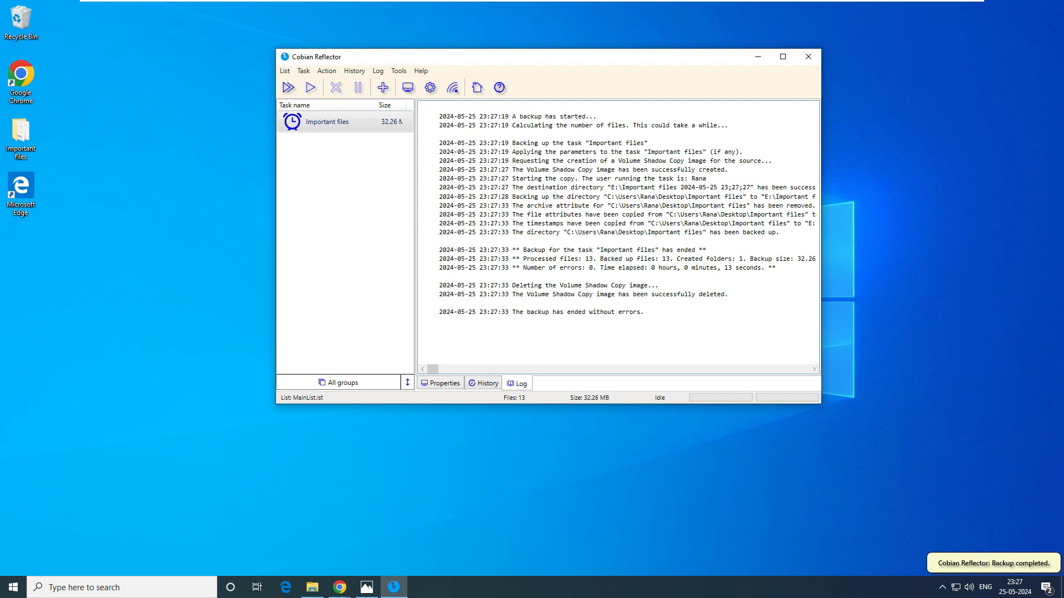
pyautogui.click(535, 312)
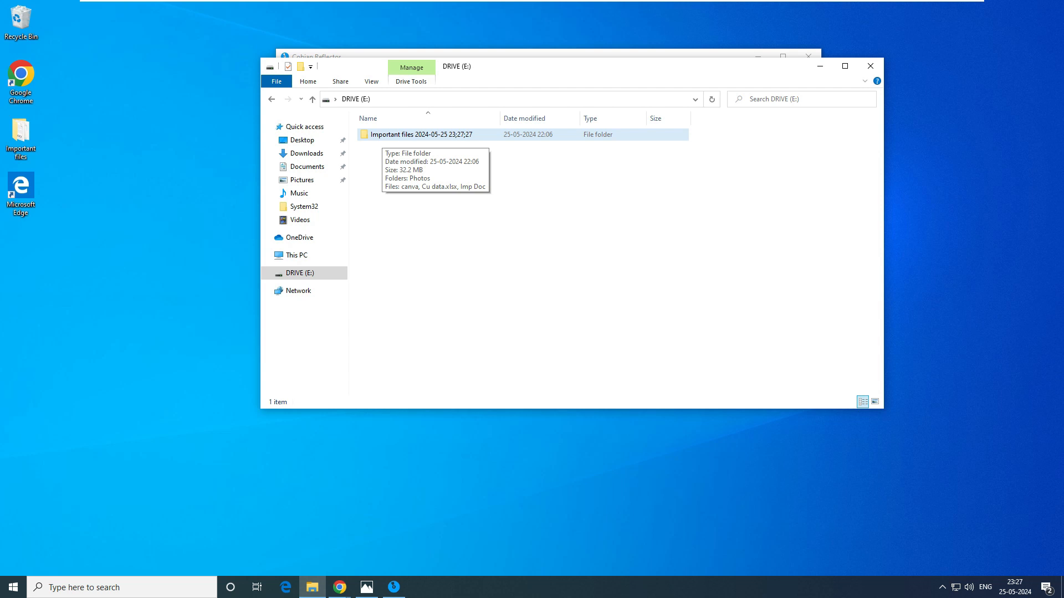
# - Open the dated backup folder on E: and compare it with the original folder's Imp Doc
pyautogui.doubleClick(420, 134)
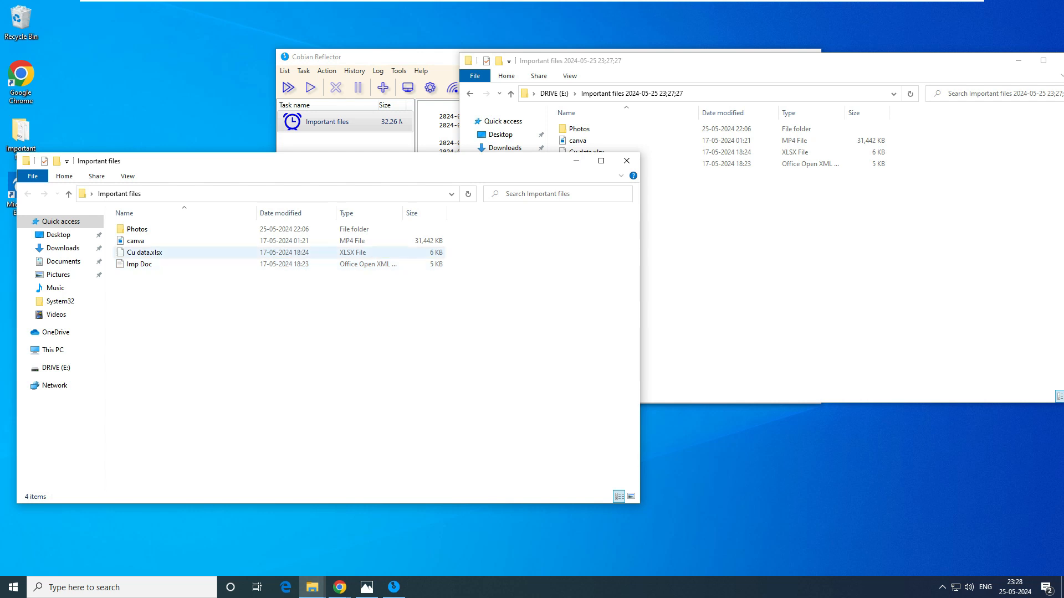
pyautogui.click(140, 263)
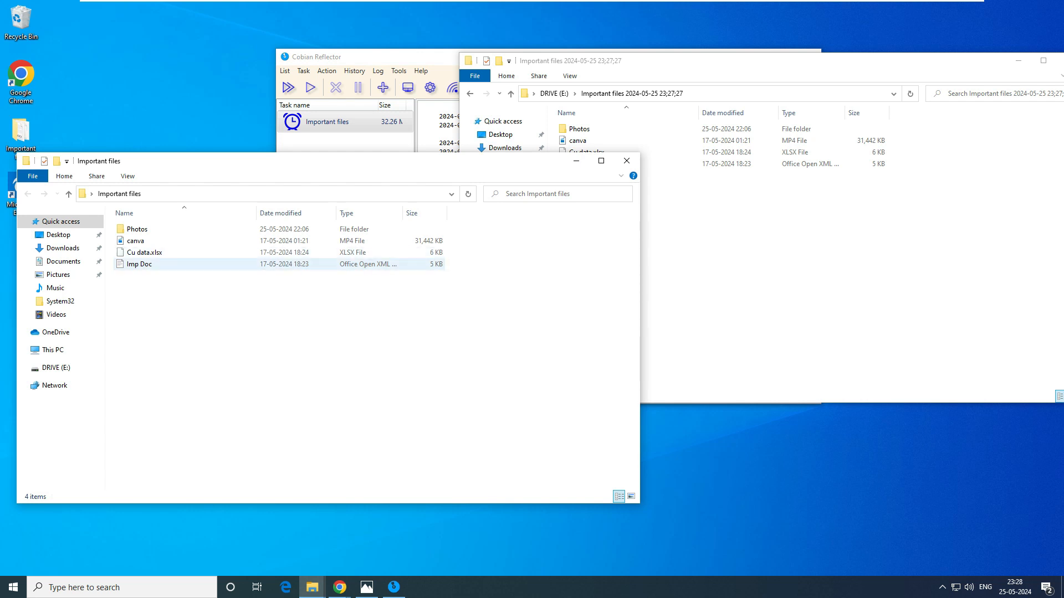
pyautogui.rightClick(139, 264)
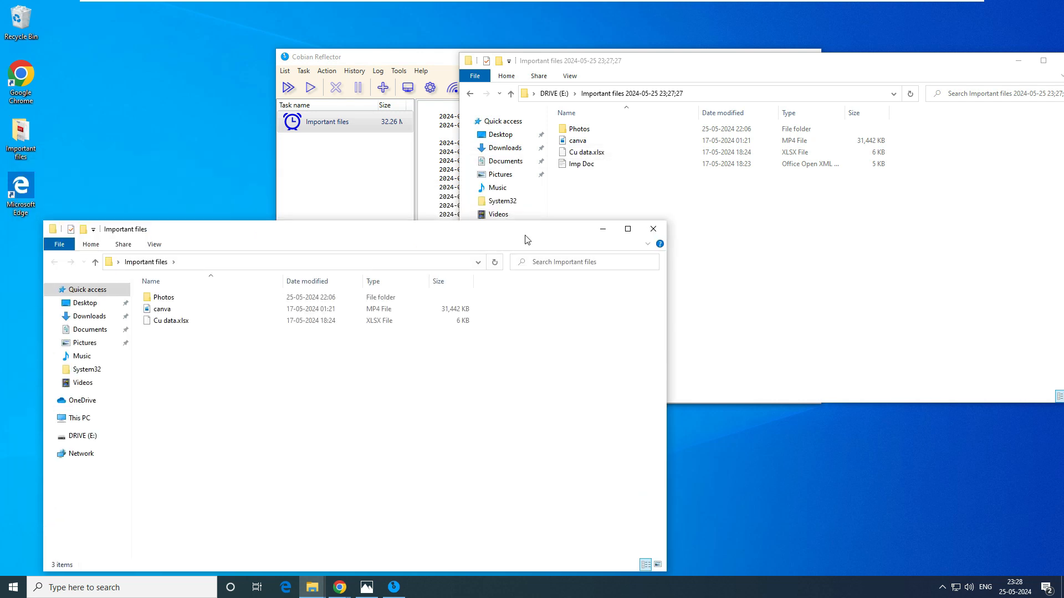
pyautogui.rightClick(582, 164)
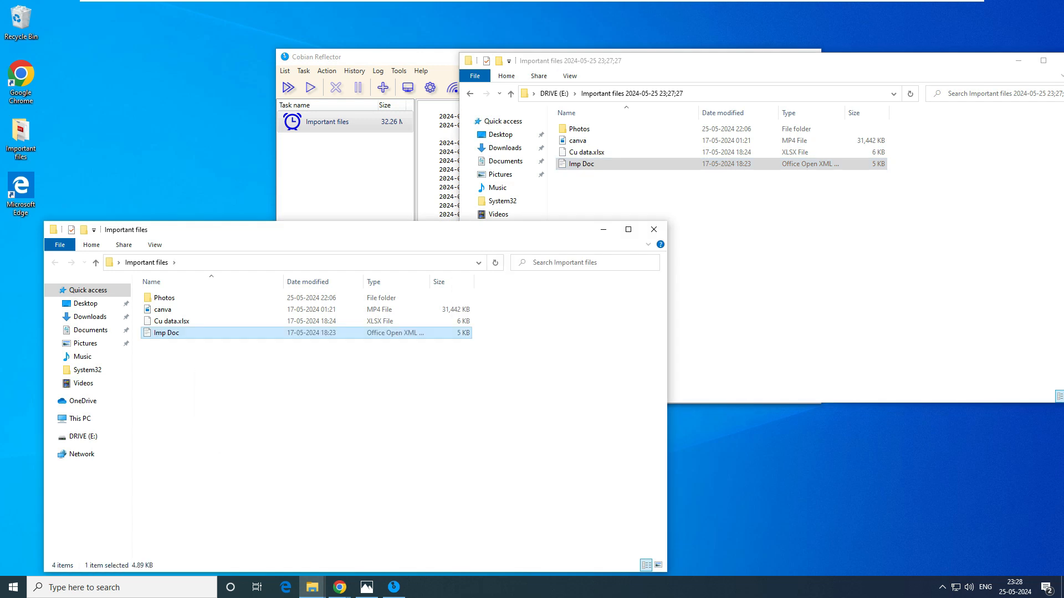
pyautogui.moveTo(167, 332)
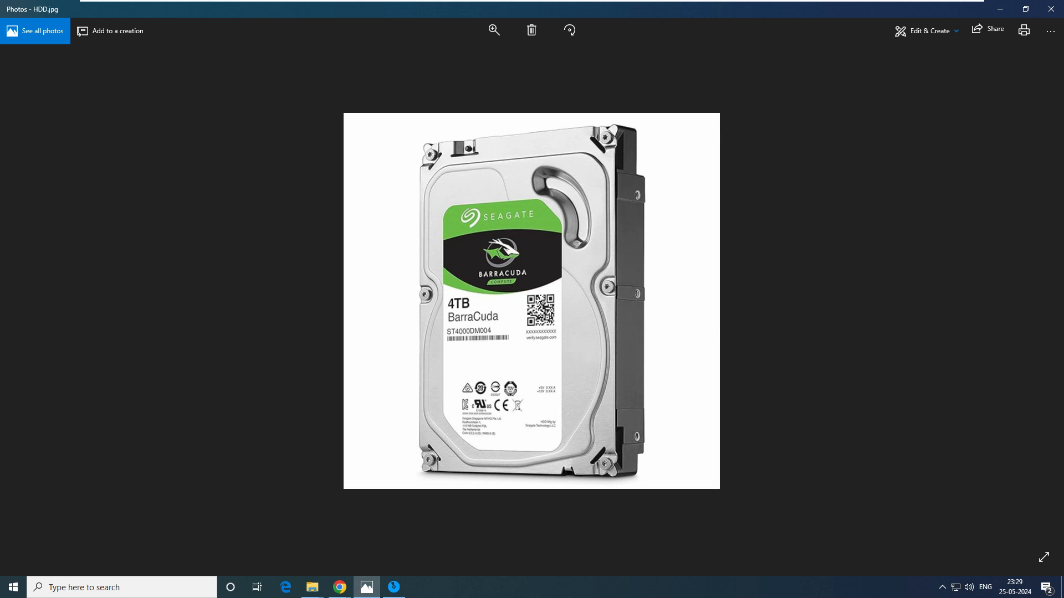
# - Annotate HDD.jpg with yellow dividing lines, C/D/E labels, and blue marks on BarraCuda and C
pyautogui.moveTo(335, 235); pyautogui.dragTo(539, 235)
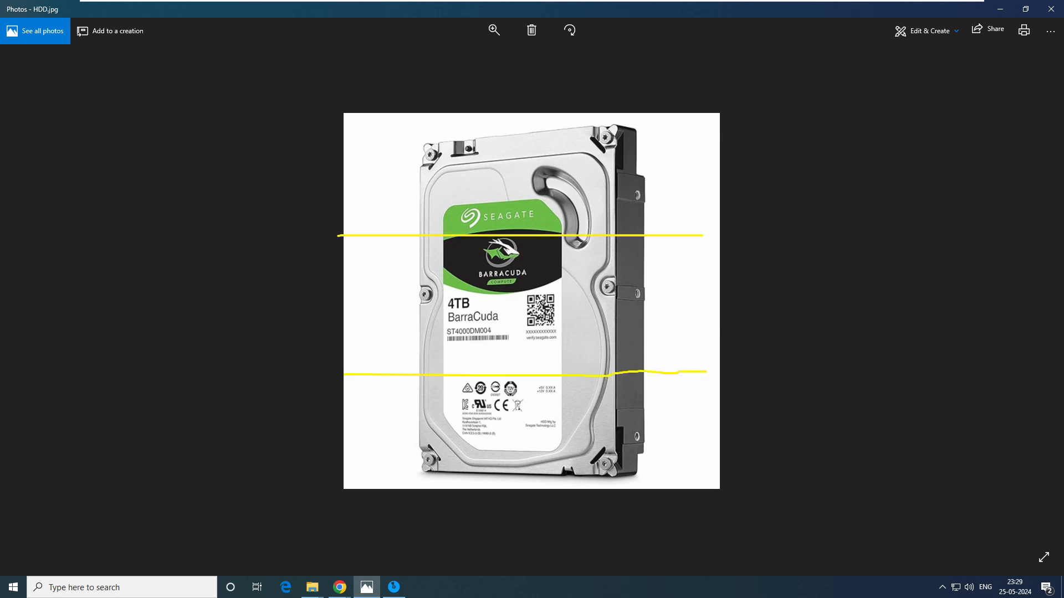
pyautogui.moveTo(387, 166); pyautogui.dragTo(376, 207)
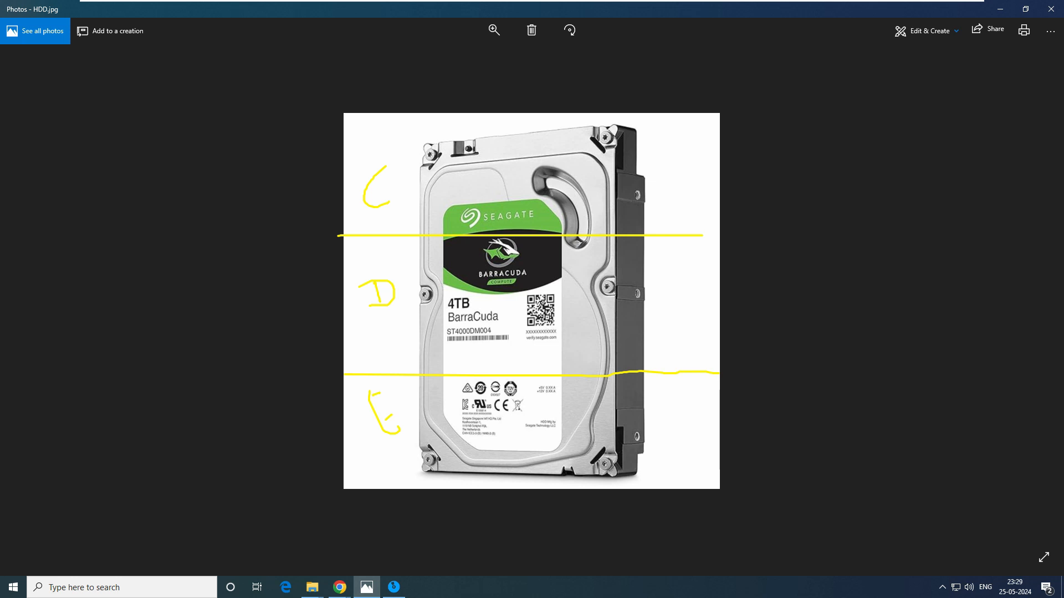
pyautogui.moveTo(424, 319); pyautogui.dragTo(481, 329)
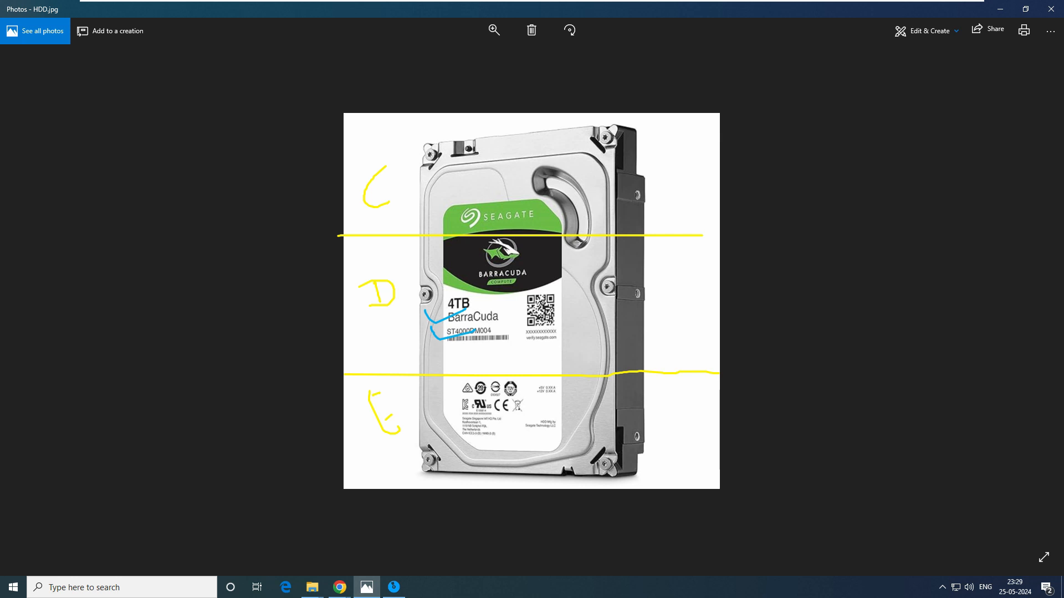
pyautogui.moveTo(372, 160); pyautogui.dragTo(390, 156)
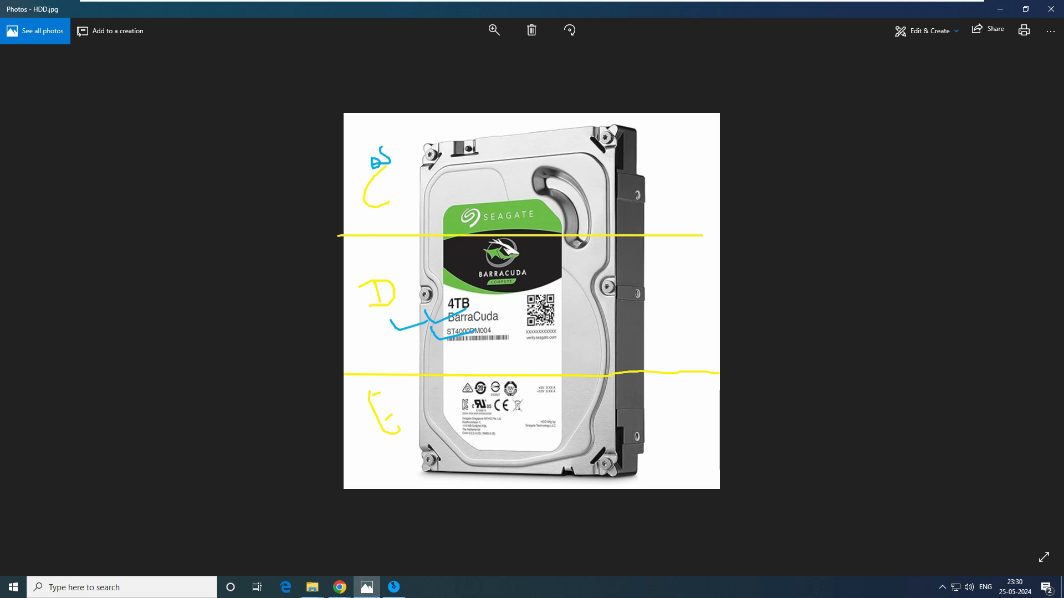
pyautogui.moveTo(409, 106); pyautogui.dragTo(691, 407)
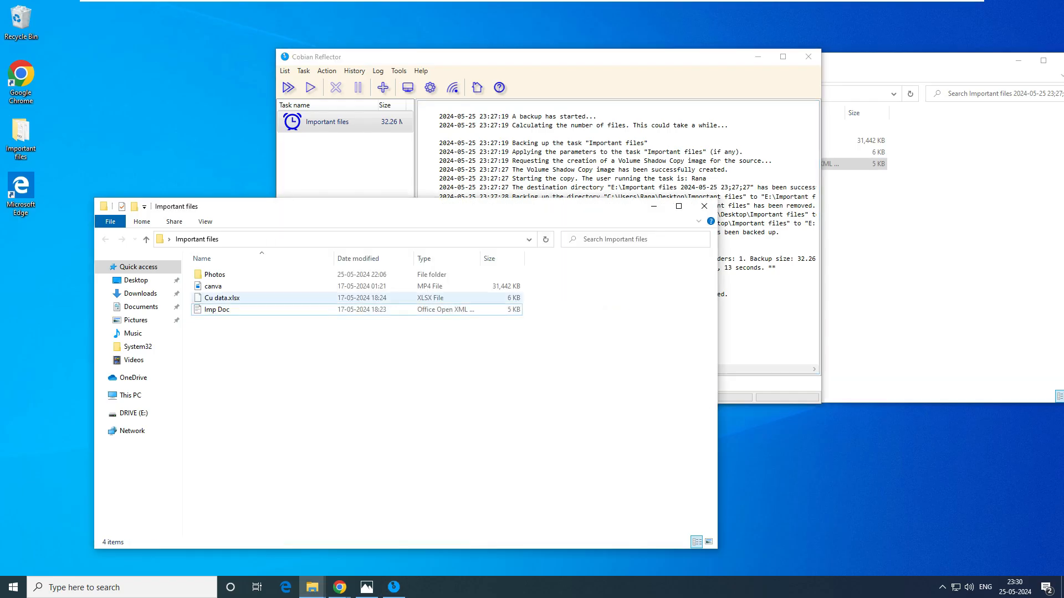
# - Drag-select the Imp Doc file in the Important files folder
pyautogui.moveTo(175, 206); pyautogui.dragTo(315, 155)
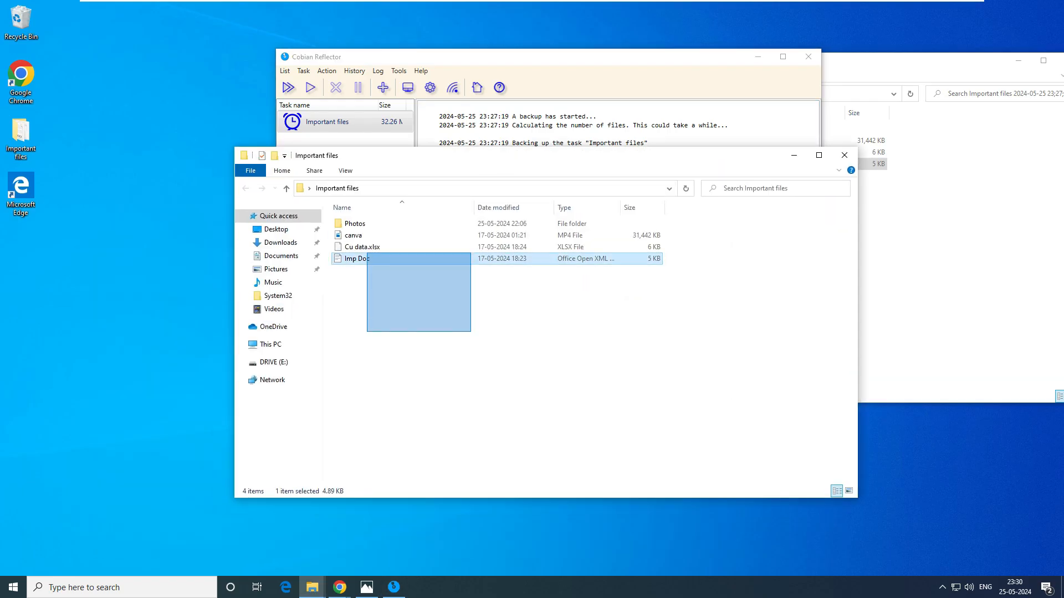